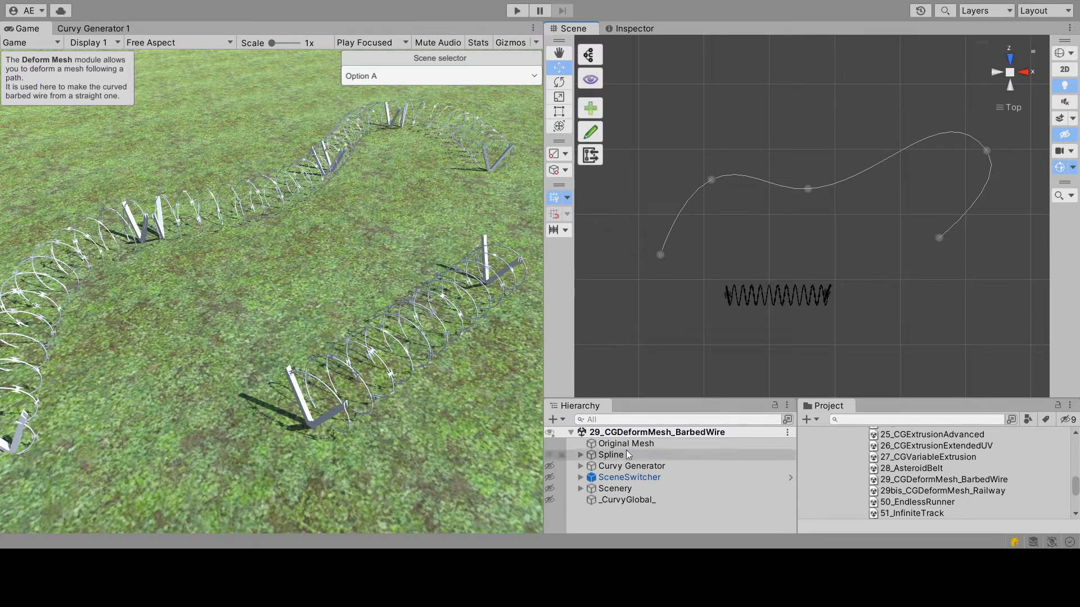
# Step: Inspect the demo scene's straight barbed wire mesh and the curved spline it follows
pyautogui.click(625, 443)
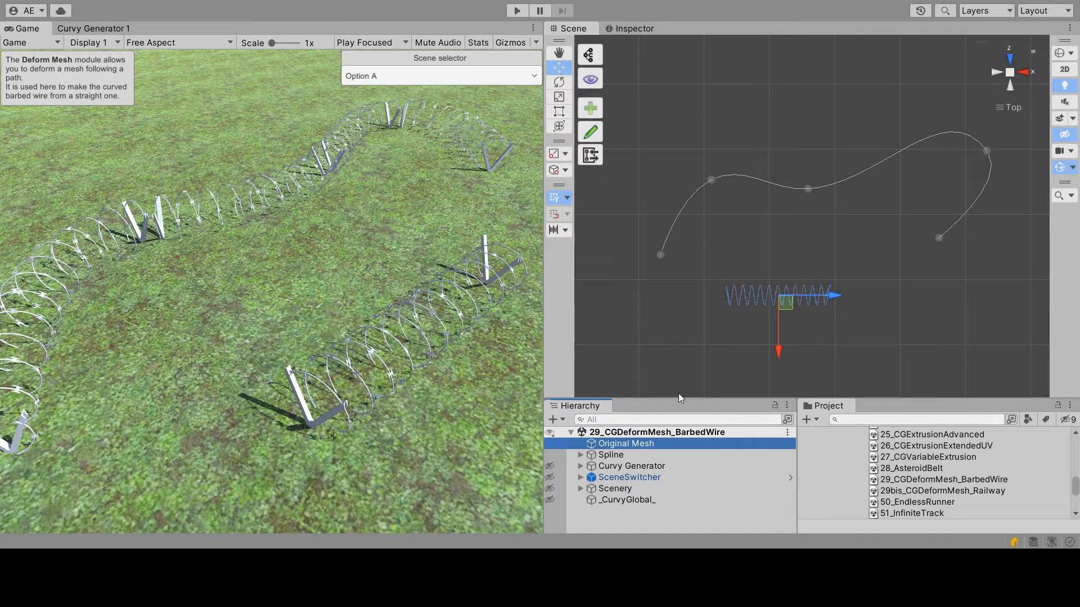
pyautogui.click(610, 454)
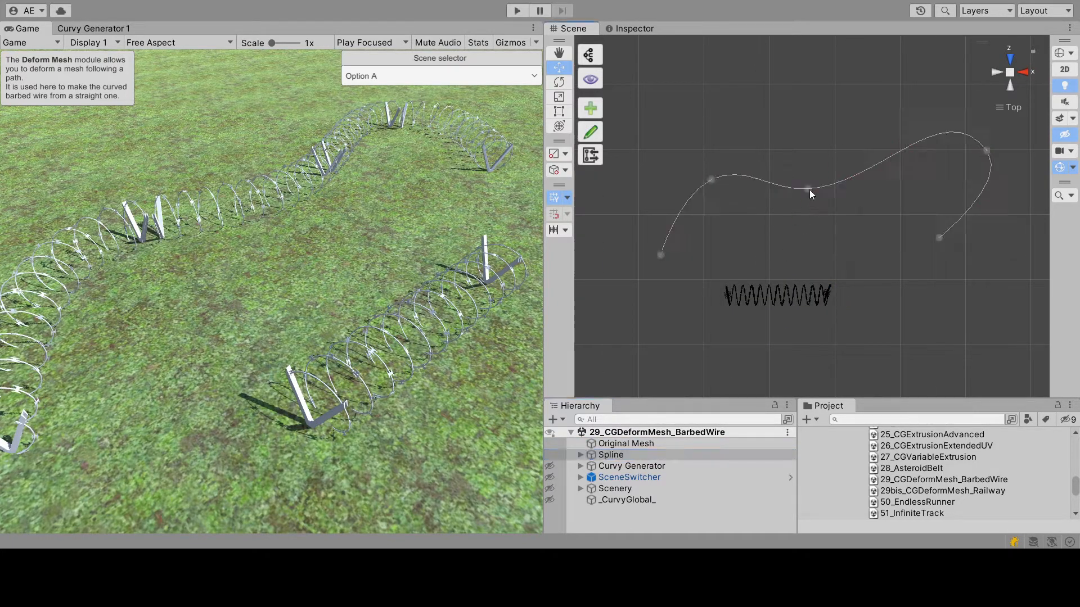
pyautogui.click(580, 455)
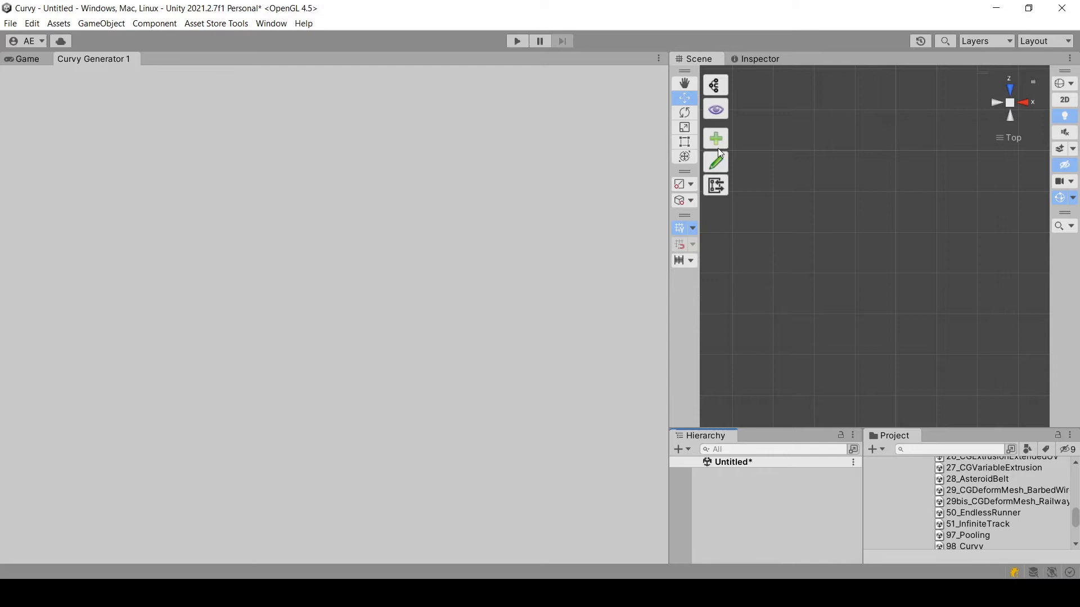
# Step: Create a new Curvy Generator and add a Deform Mesh modifier module to its graph
pyautogui.click(715, 138)
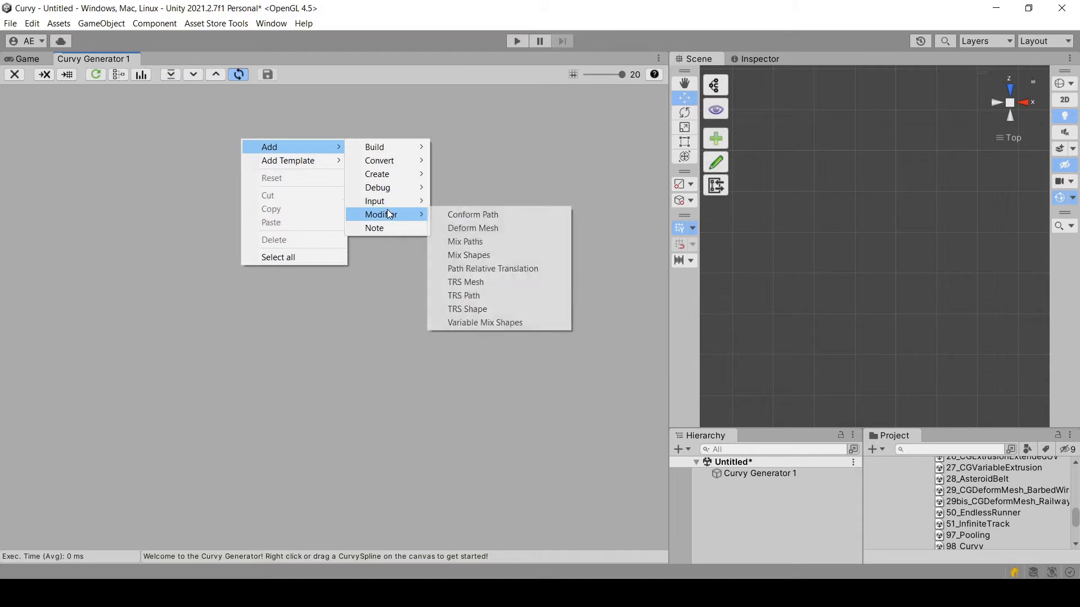
pyautogui.moveTo(472, 228)
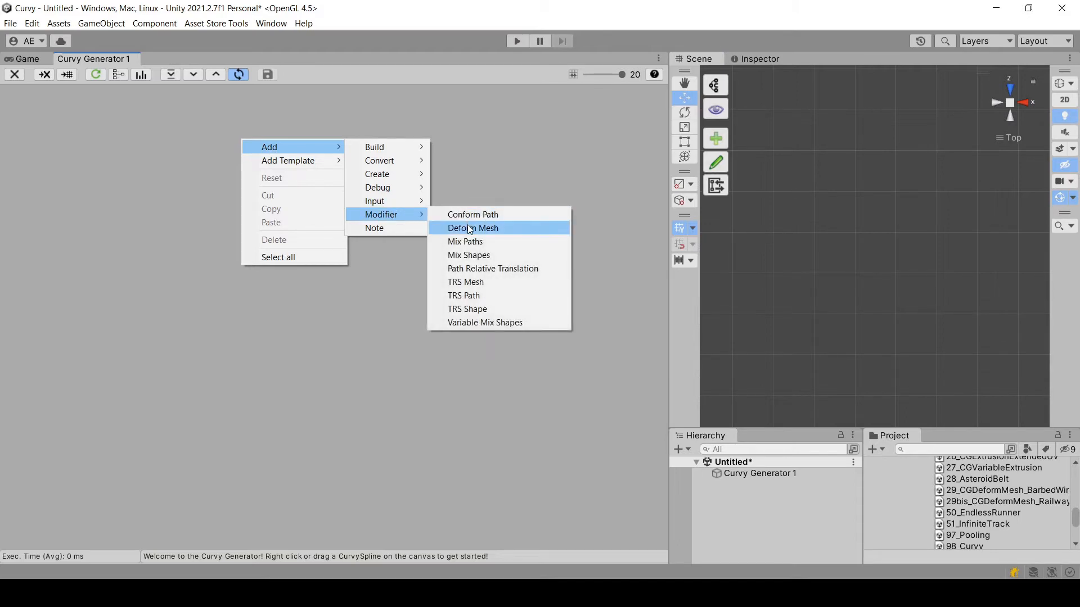
pyautogui.click(472, 228)
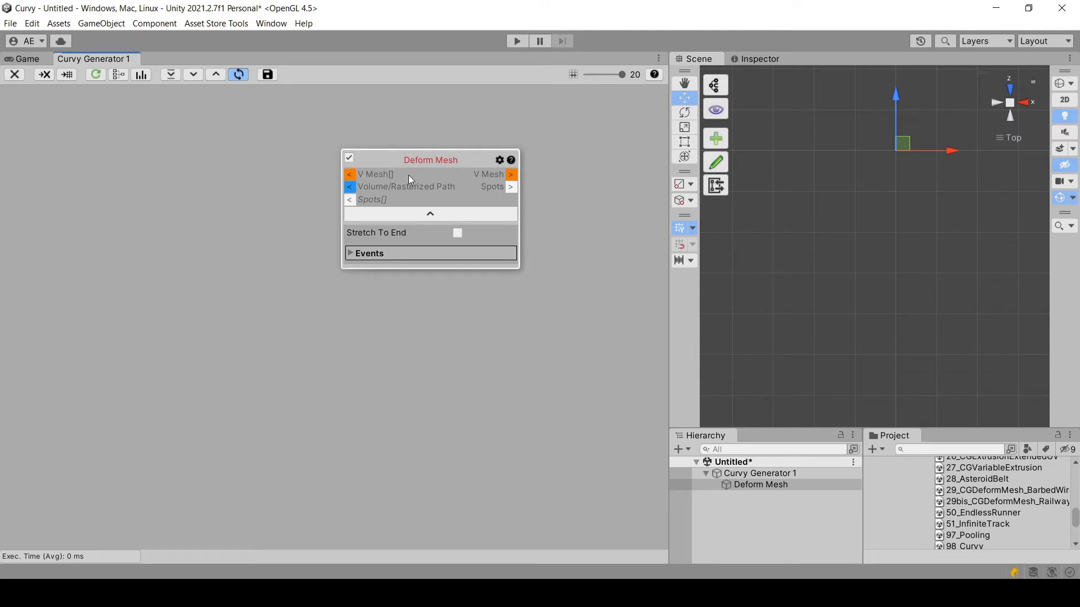
pyautogui.moveTo(392, 199)
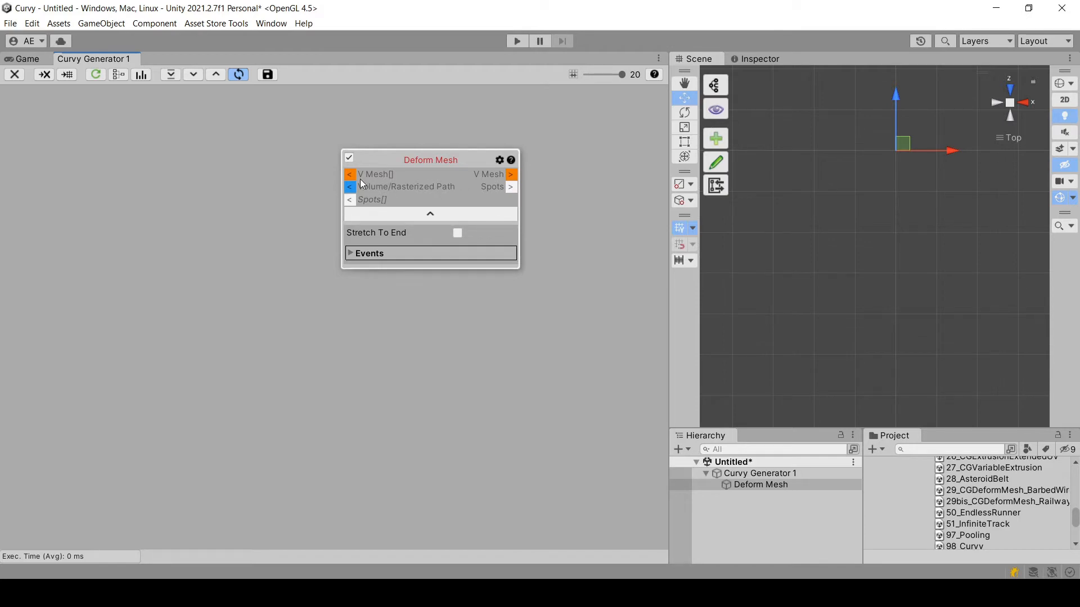
pyautogui.moveTo(442, 191)
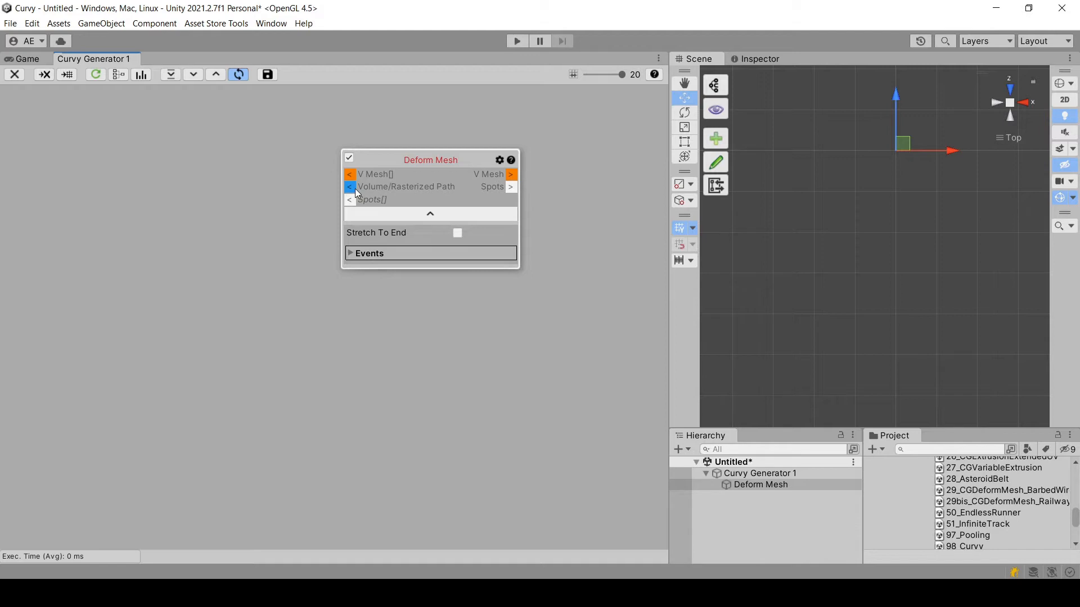
pyautogui.moveTo(446, 234)
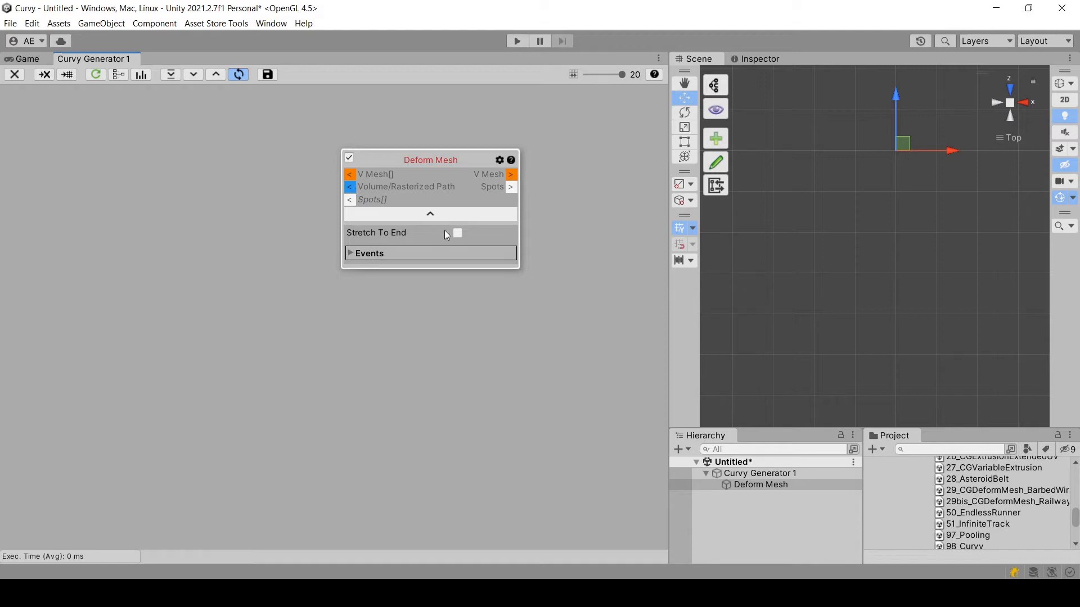
pyautogui.moveTo(1007, 501)
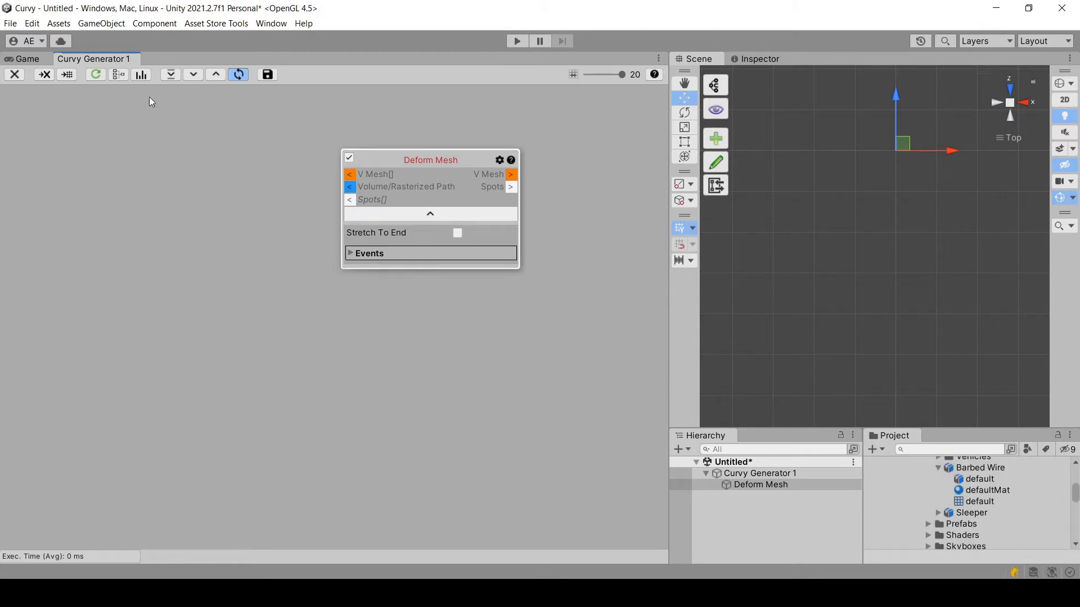
# Step: Add the Barbed Wire mesh with defaultMat at 0.1 scale, connected into Deform Mesh
pyautogui.click(979, 501)
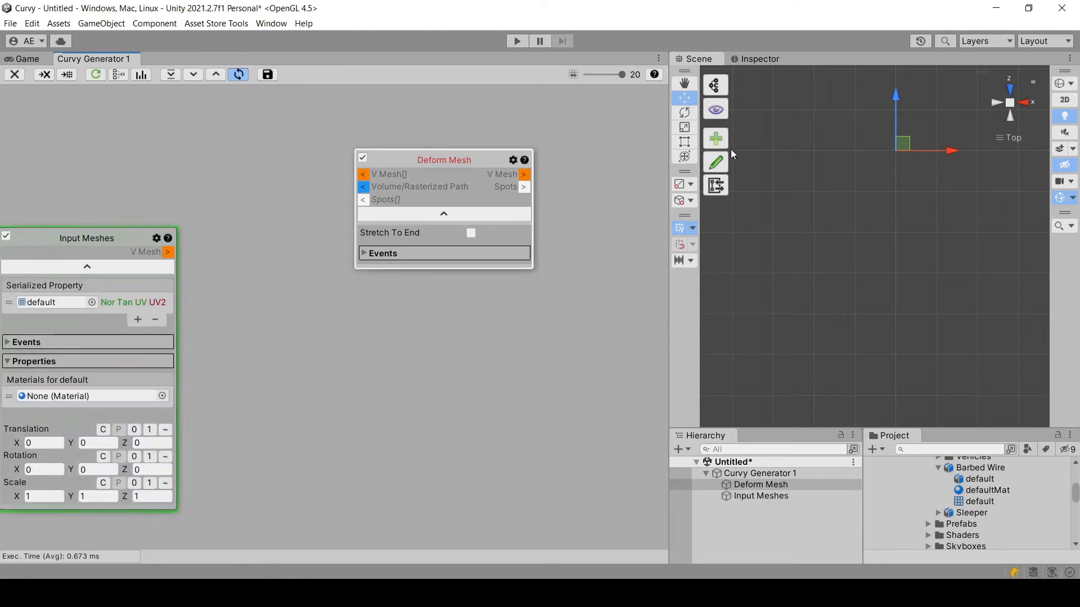
pyautogui.click(758, 58)
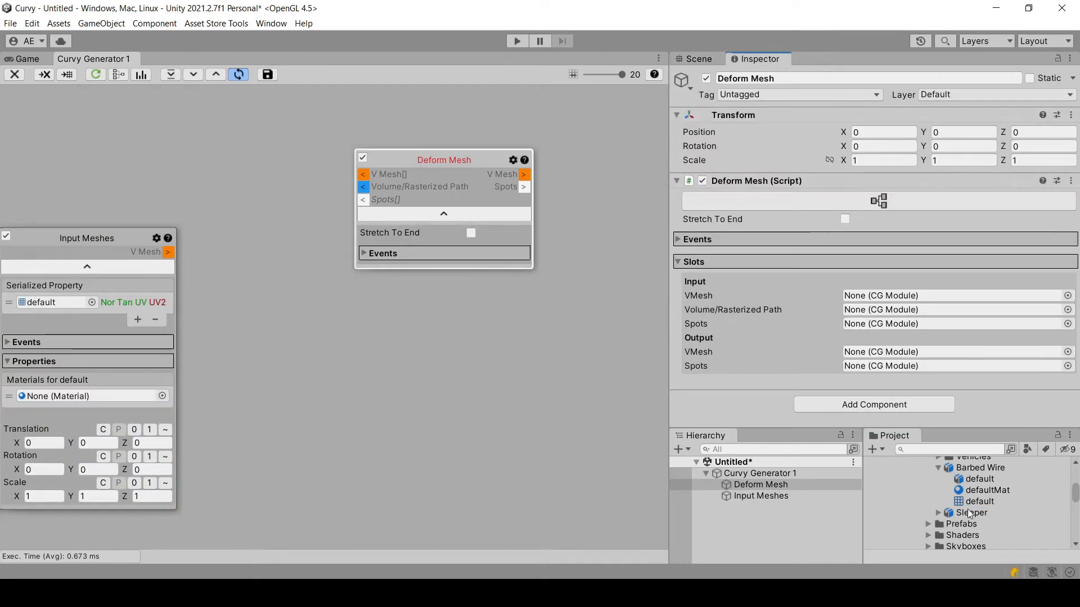
pyautogui.click(979, 501)
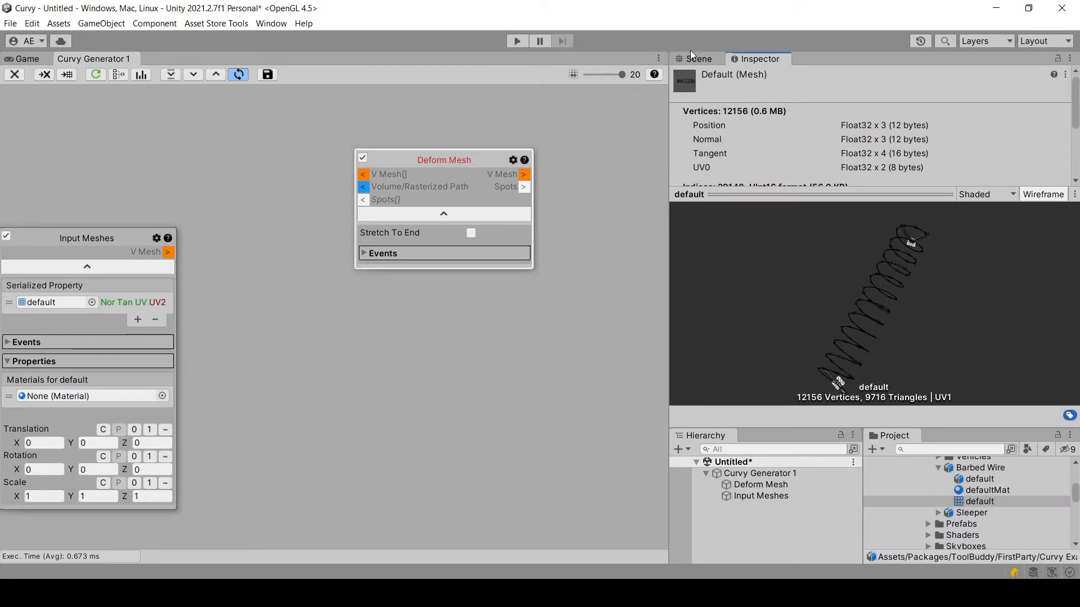
pyautogui.click(699, 59)
pyautogui.write('0.1')
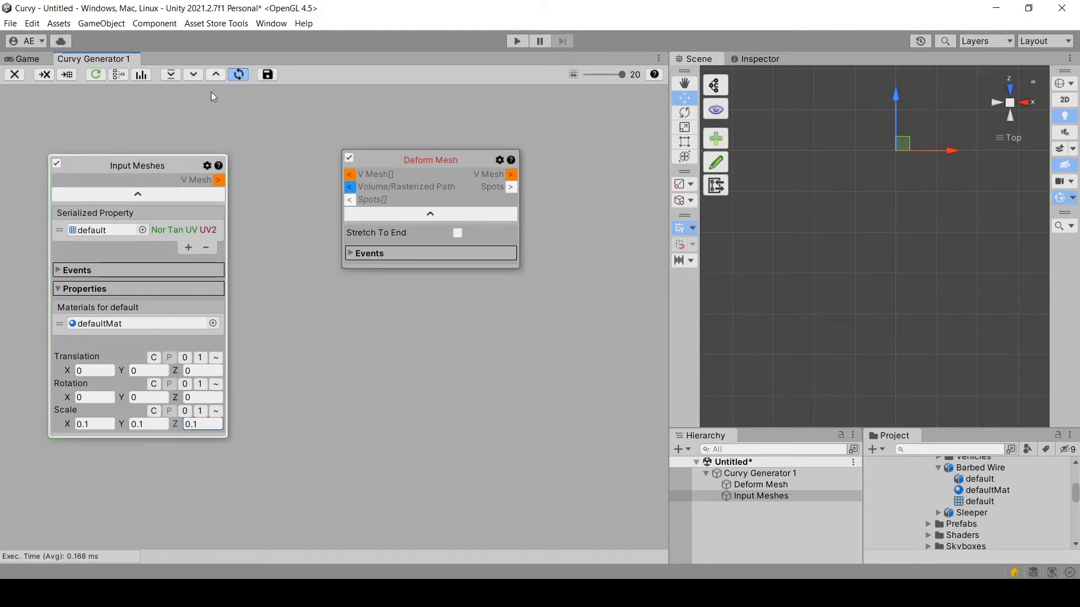
pyautogui.moveTo(219, 180); pyautogui.dragTo(330, 178)
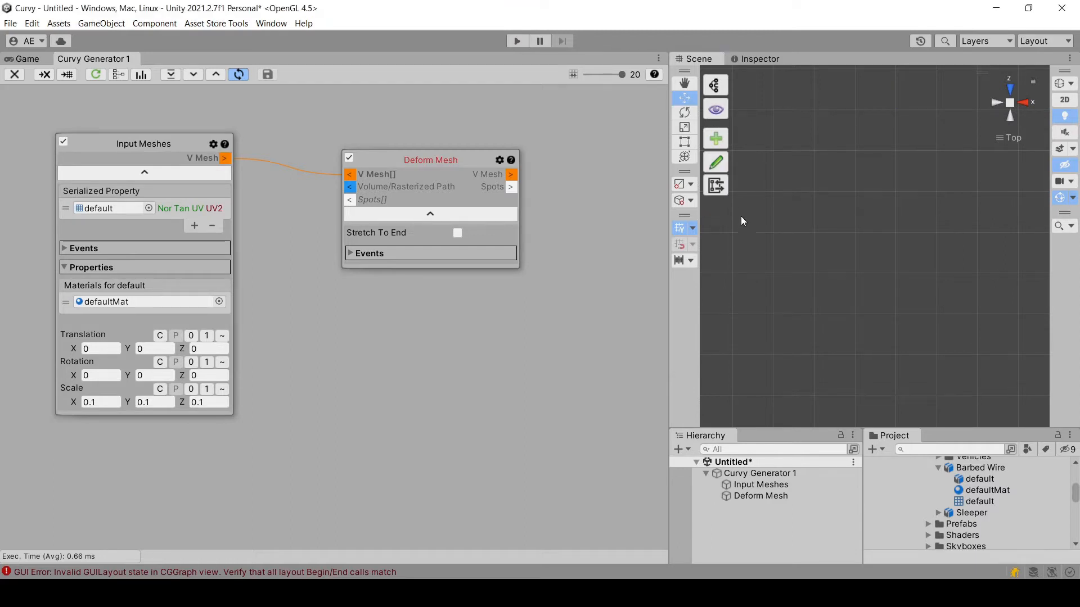
# Step: Create a Curvy spline feeding Input Spline Path and Rasterize Path into Deform Mesh's path slot
pyautogui.click(715, 162)
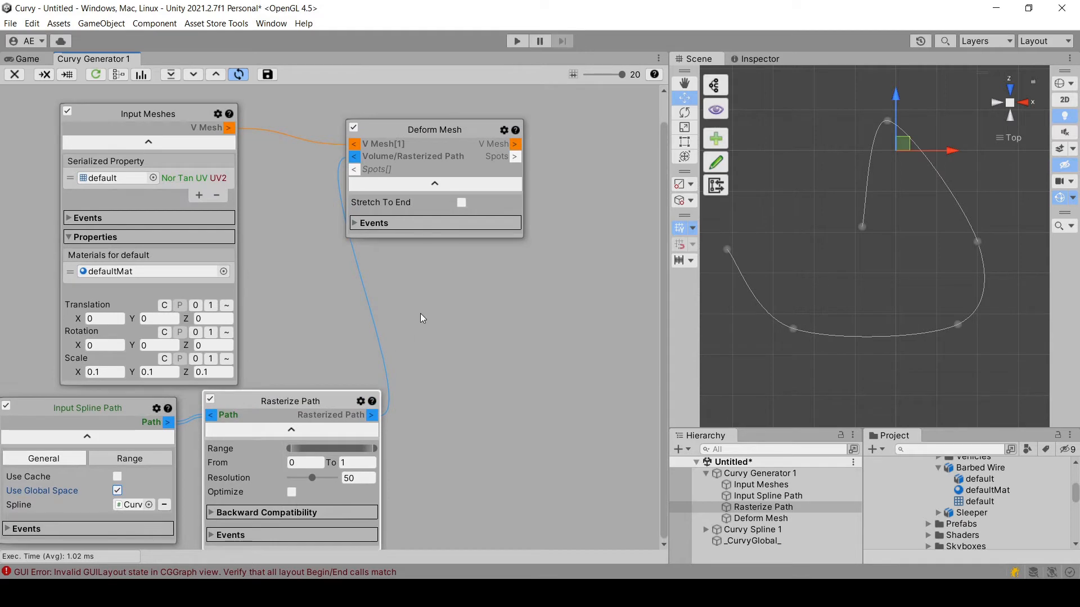
pyautogui.moveTo(434, 129); pyautogui.dragTo(523, 117)
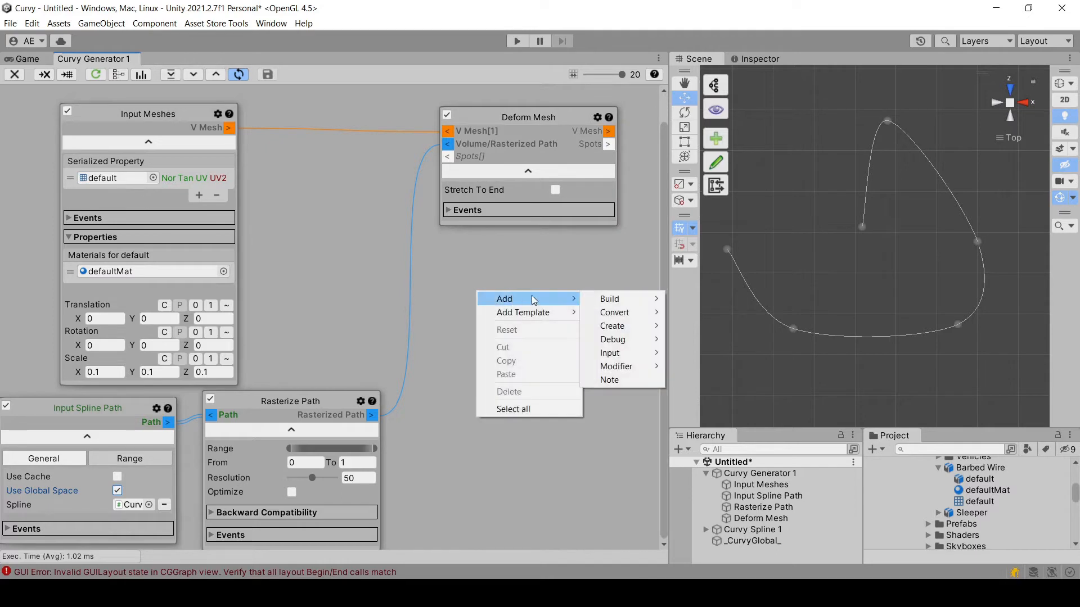
pyautogui.moveTo(609, 353)
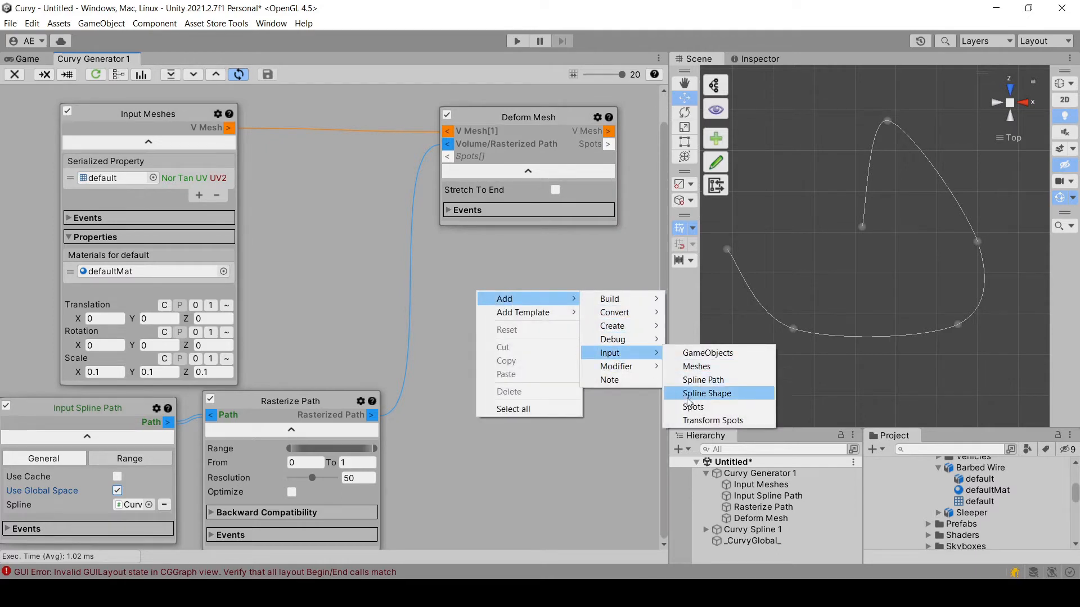
# Step: Add Input Transform Spots with one entry and create an empty object named 'Location'
pyautogui.click(714, 420)
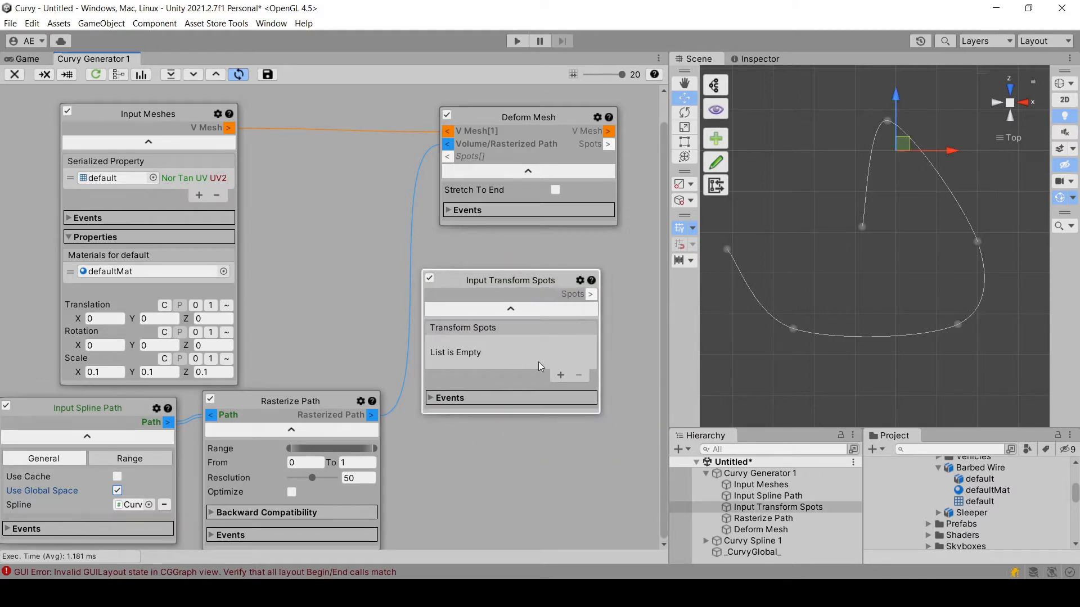
pyautogui.click(560, 375)
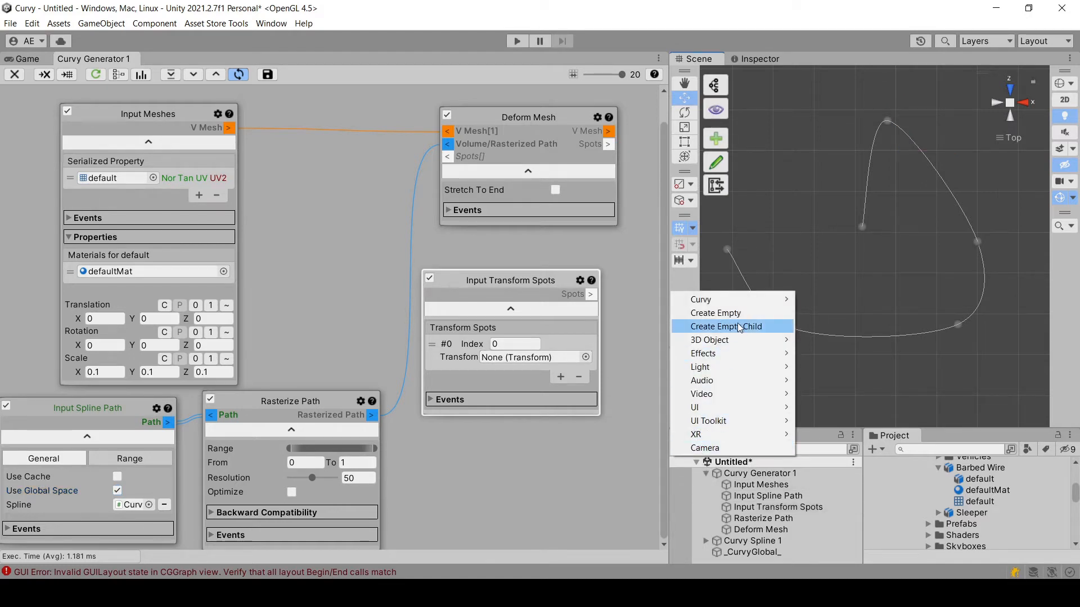
pyautogui.moveTo(715, 312)
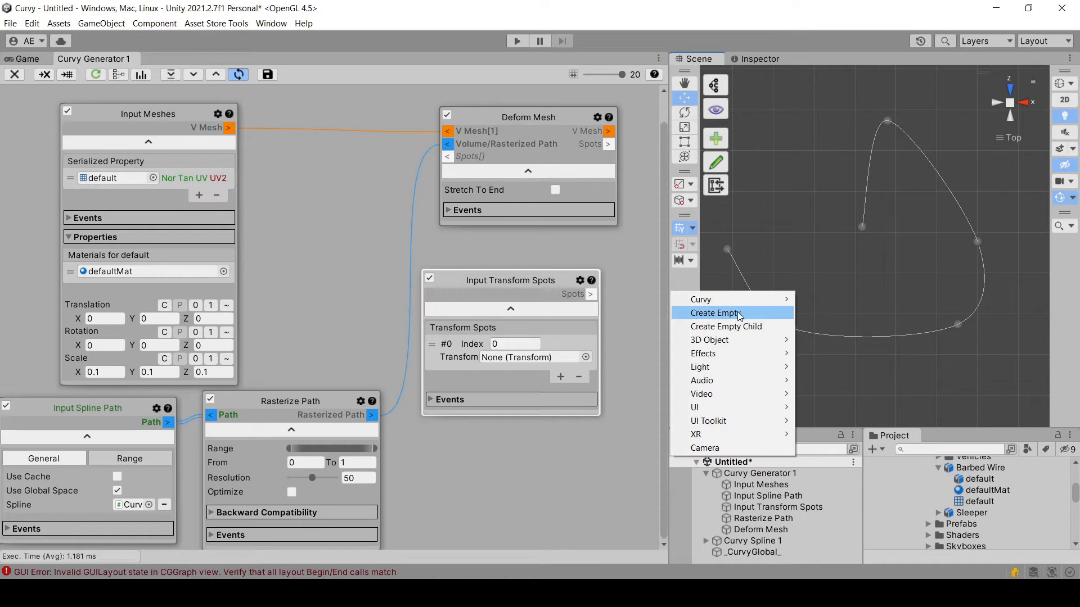
pyautogui.click(716, 312)
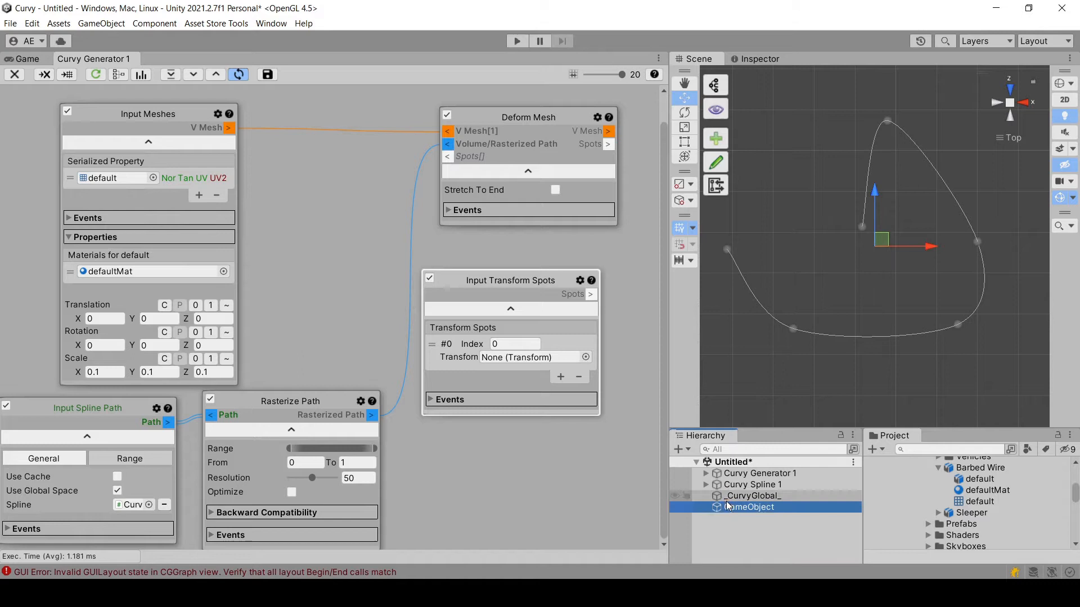
pyautogui.doubleClick(749, 507)
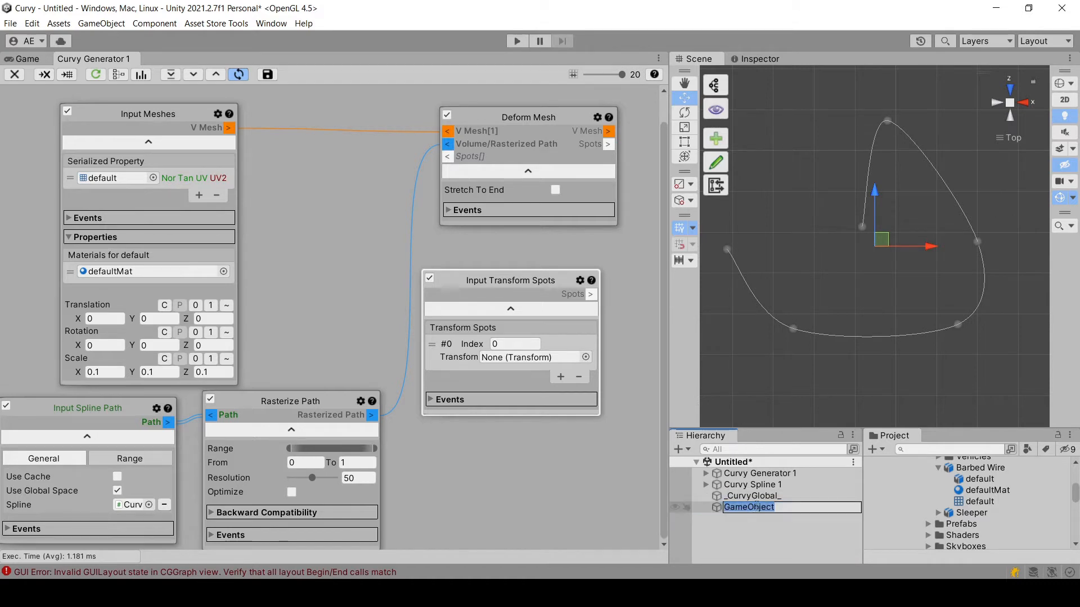
pyautogui.write('Location')
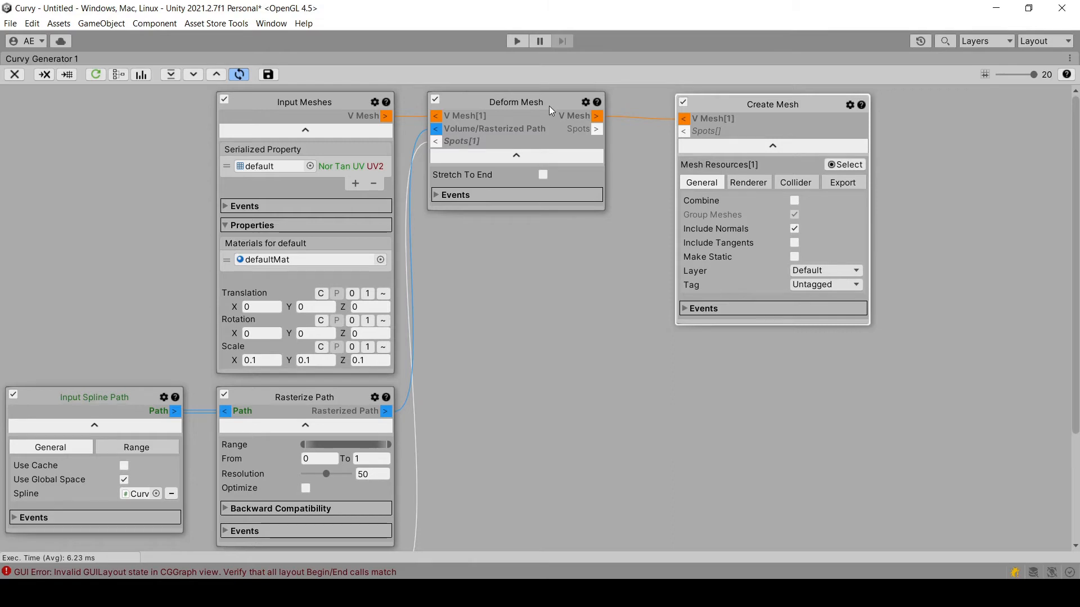
pyautogui.moveTo(724, 105)
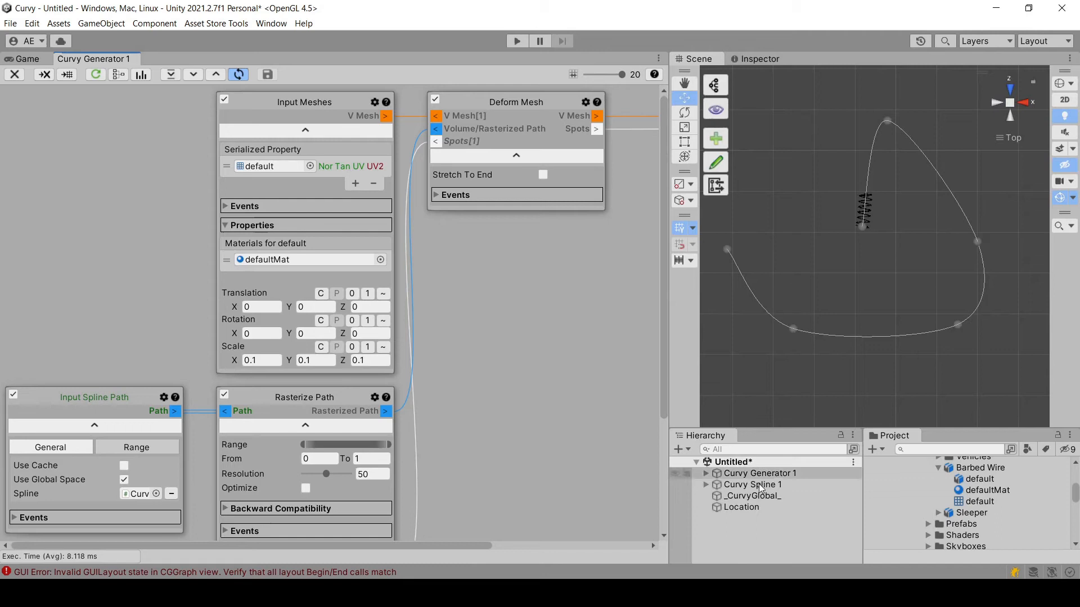
# Step: Drag the Location object so the barbed wire bends along the spline's right side
pyautogui.click(742, 506)
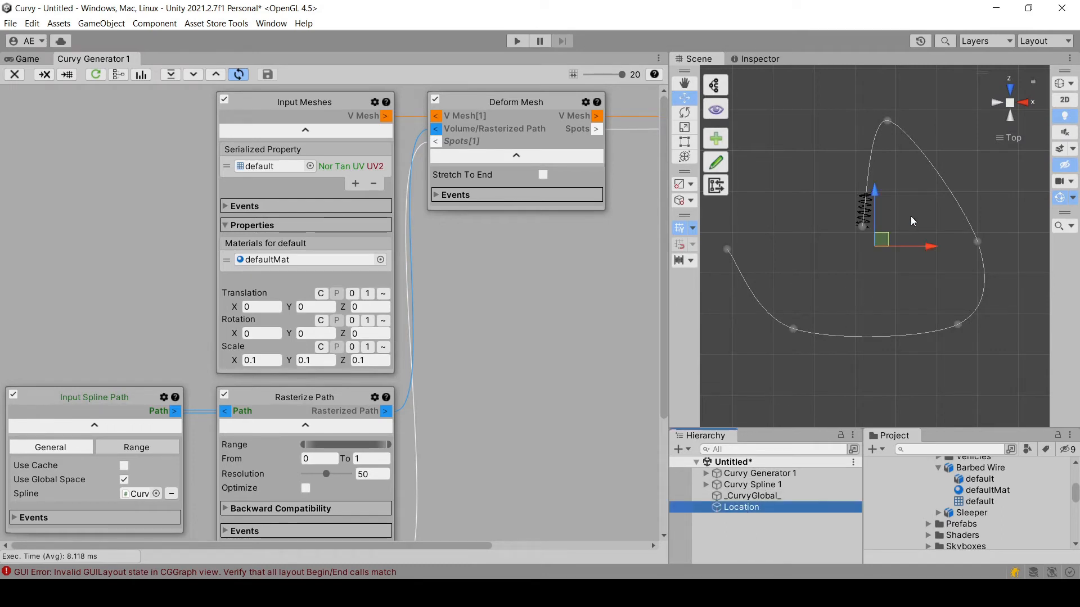
pyautogui.click(515, 102)
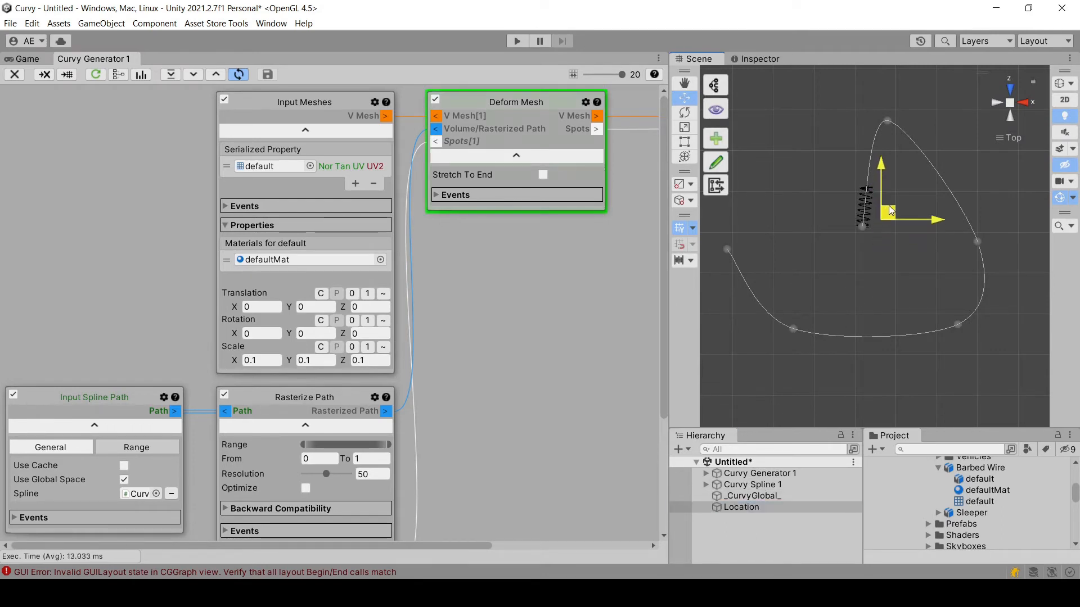
pyautogui.moveTo(881, 206); pyautogui.dragTo(951, 200)
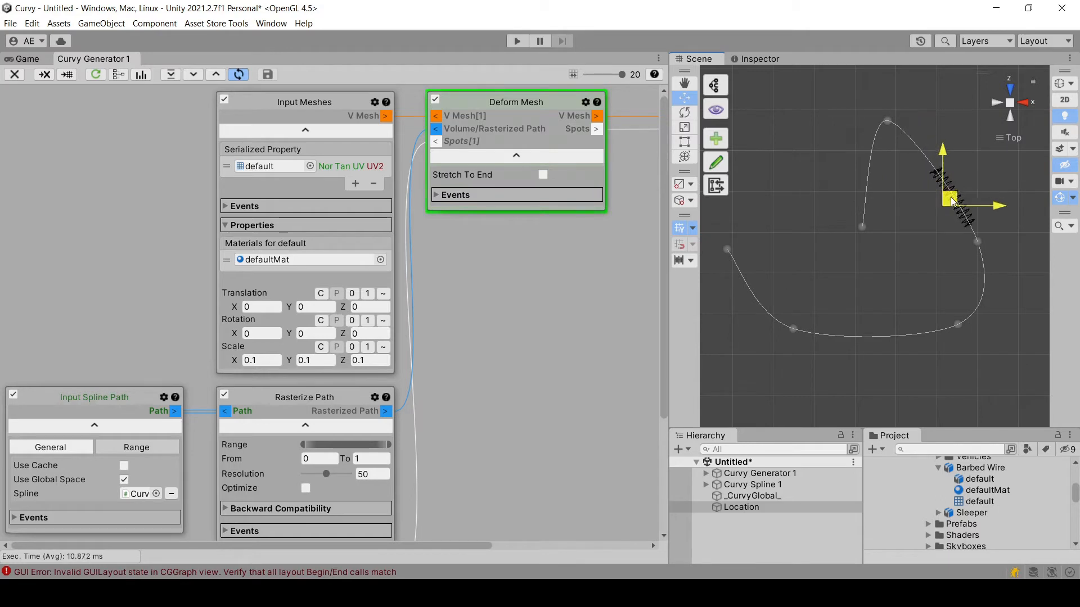
pyautogui.moveTo(951, 199); pyautogui.dragTo(899, 327)
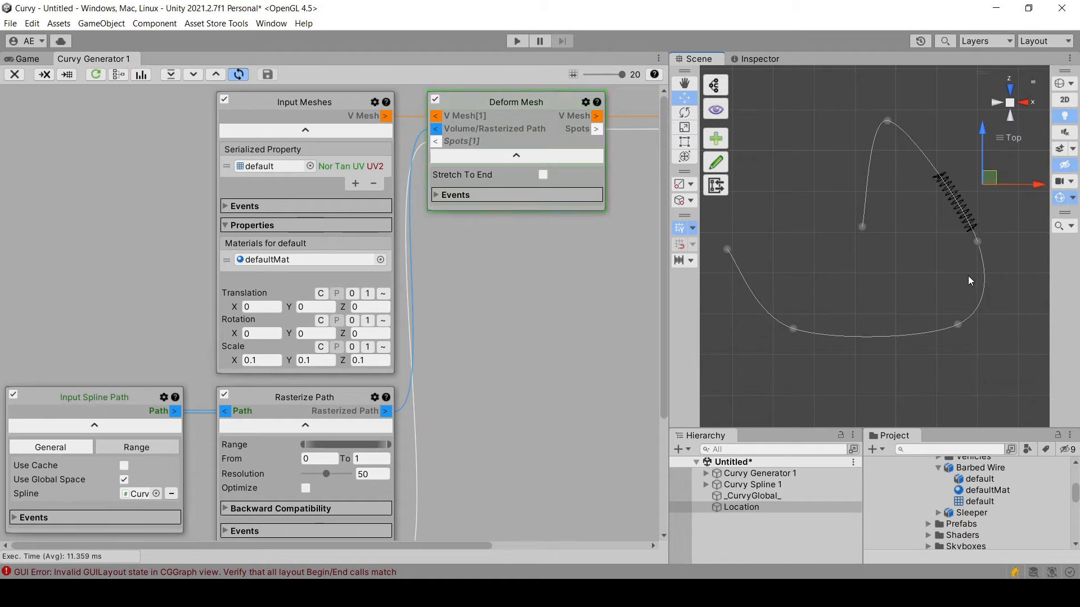
pyautogui.moveTo(954, 195)
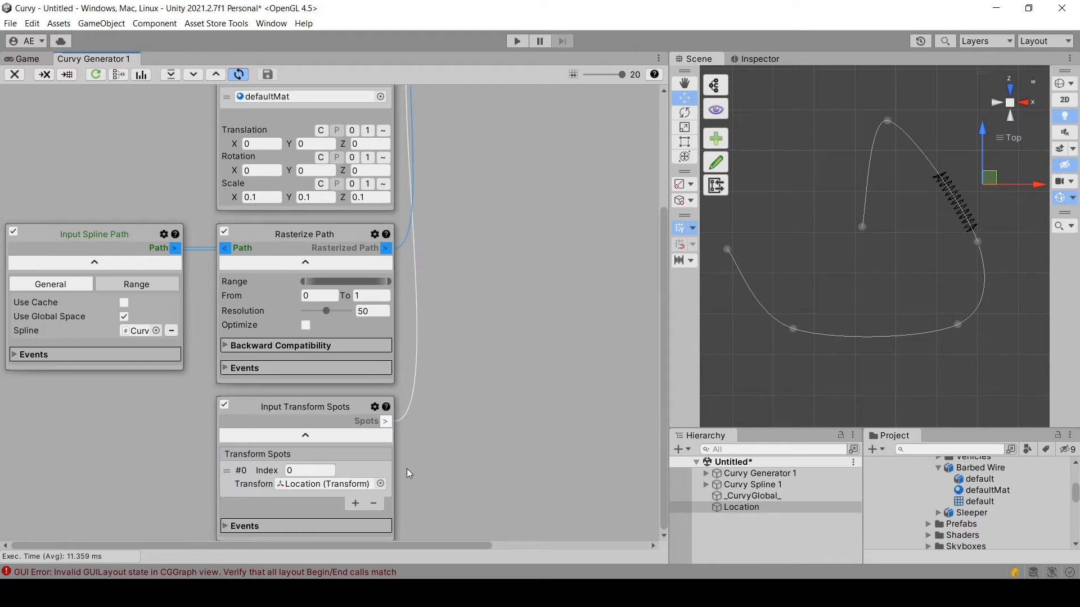
pyautogui.moveTo(503, 357)
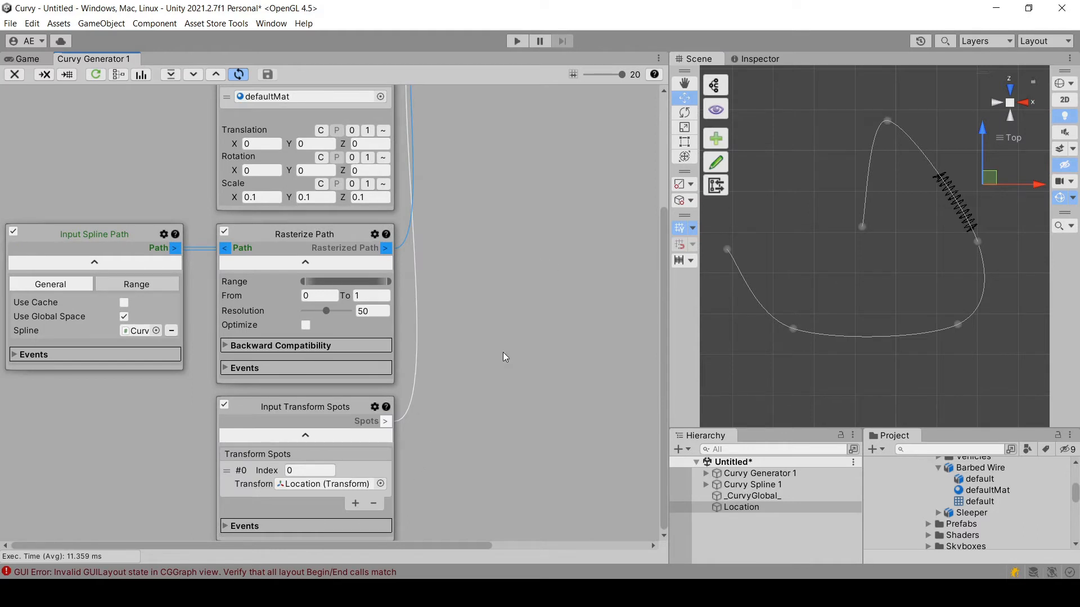
pyautogui.moveTo(329, 503)
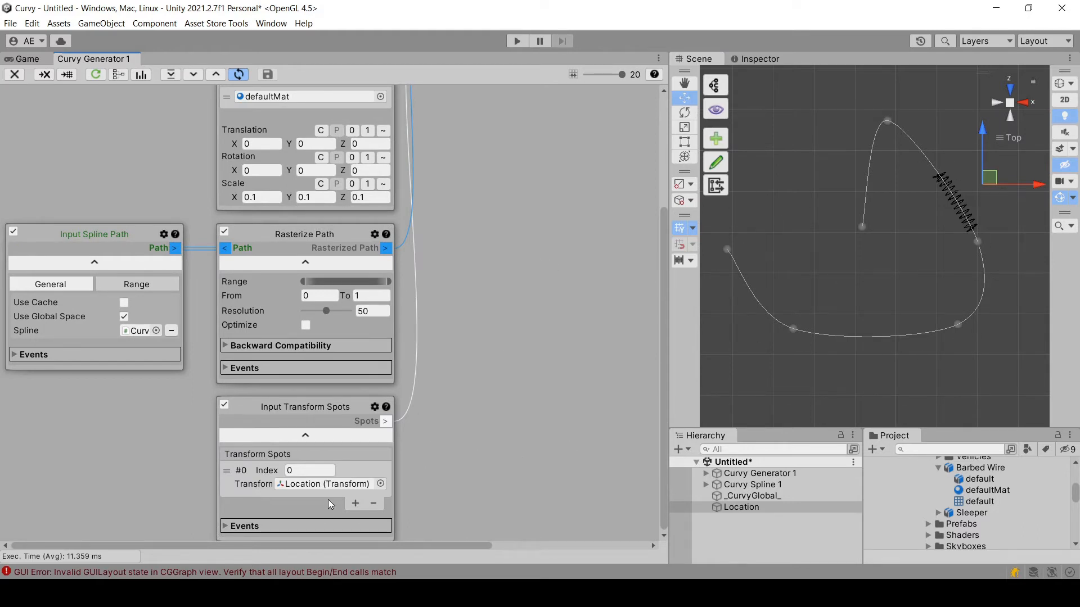
# Step: Add spot #1 using duplicated Location (1), moved to the spline's bottom
pyautogui.click(356, 503)
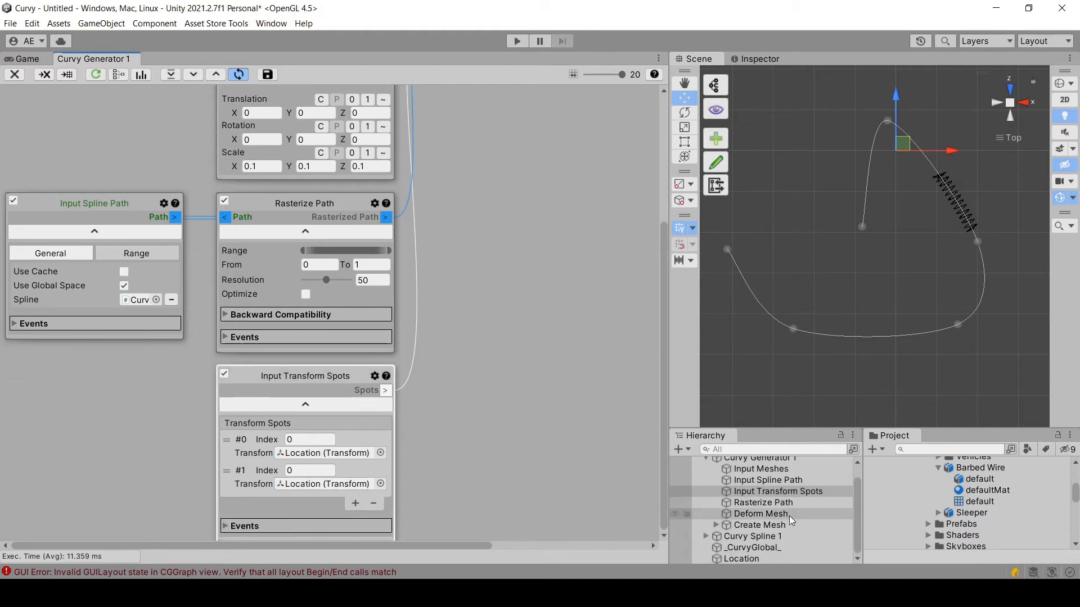
pyautogui.click(742, 559)
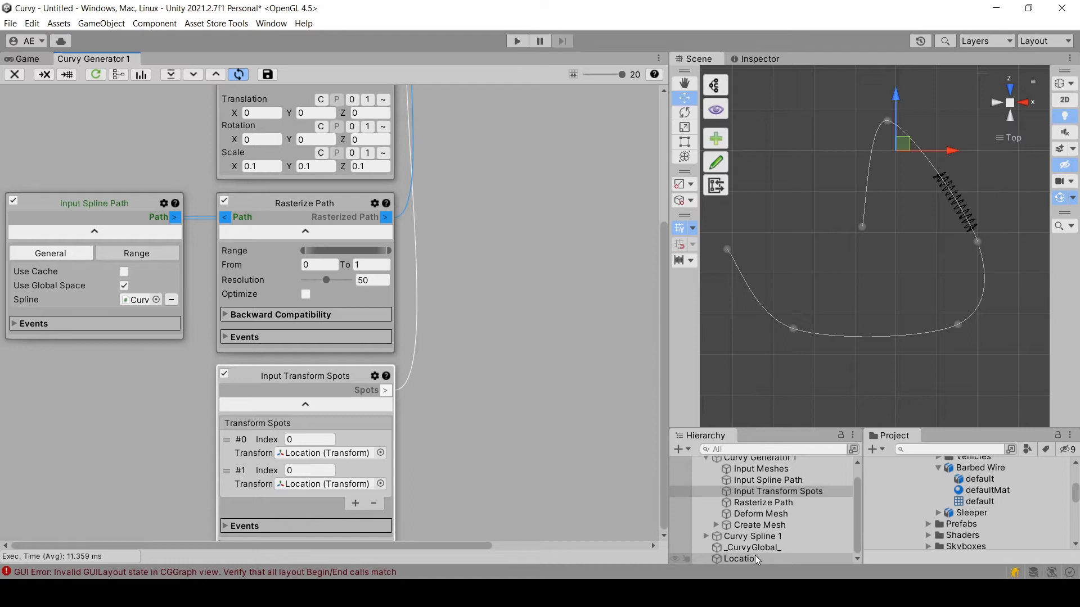
pyautogui.click(743, 558)
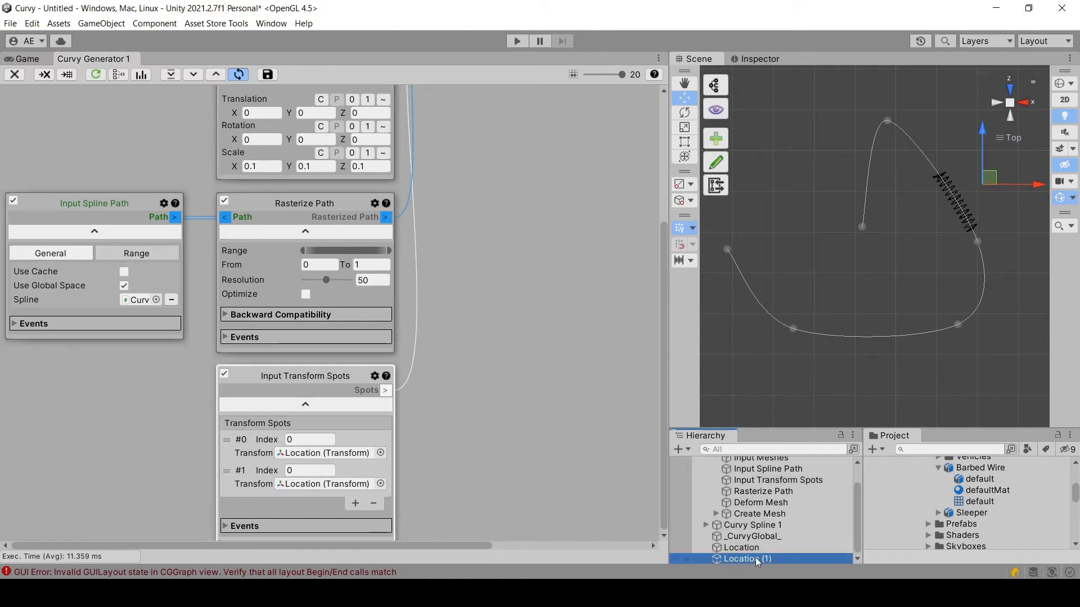
pyautogui.click(742, 546)
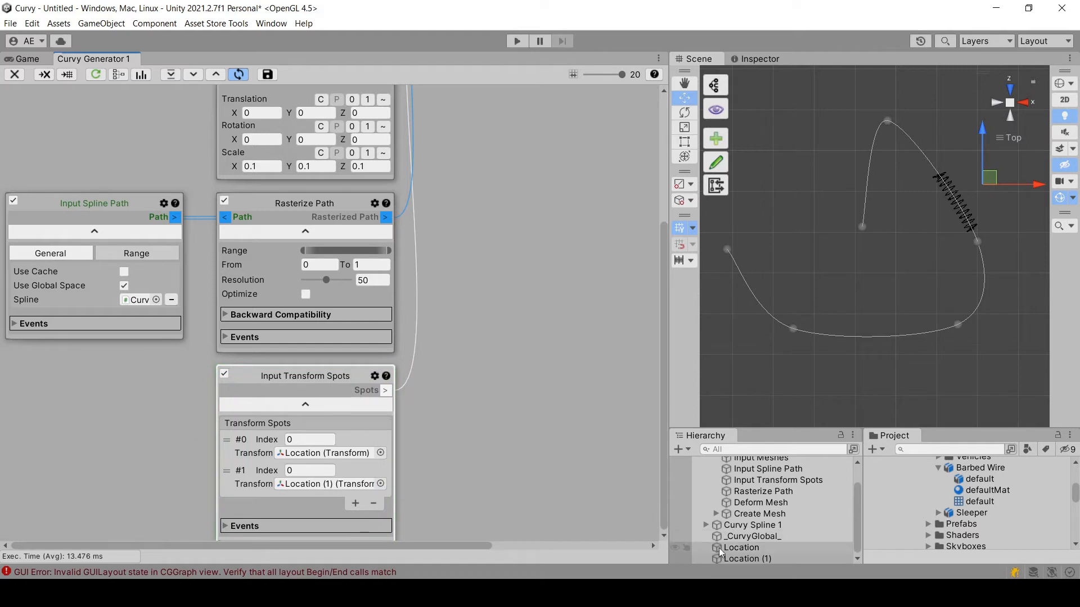
pyautogui.click(741, 547)
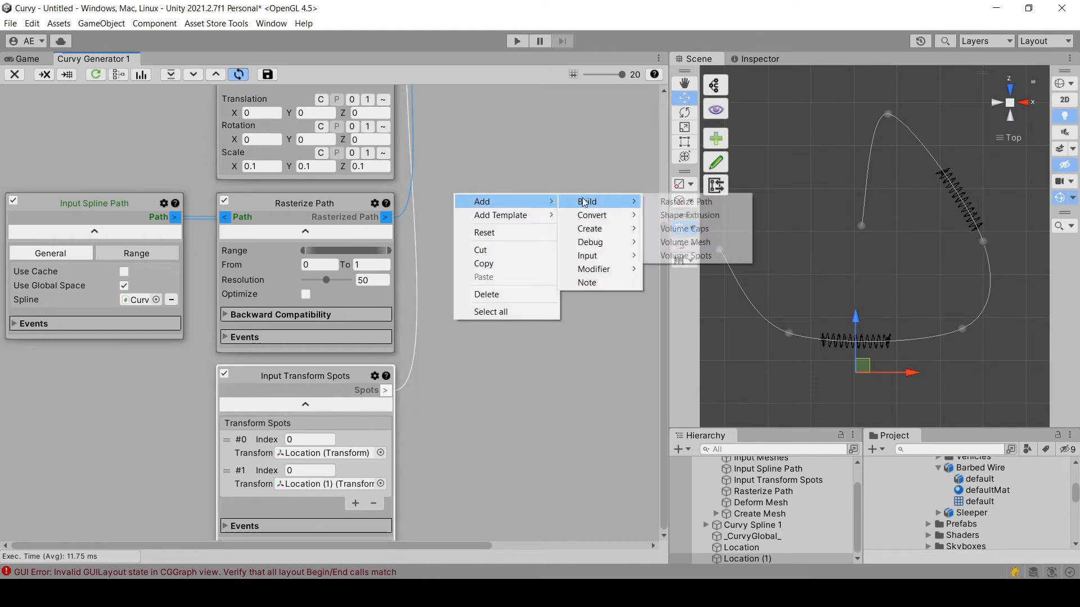
# Step: Add Volume Spots fed by Rasterized Path and Input Meshes, outputting to Deform Mesh and Create Mesh
pyautogui.click(687, 256)
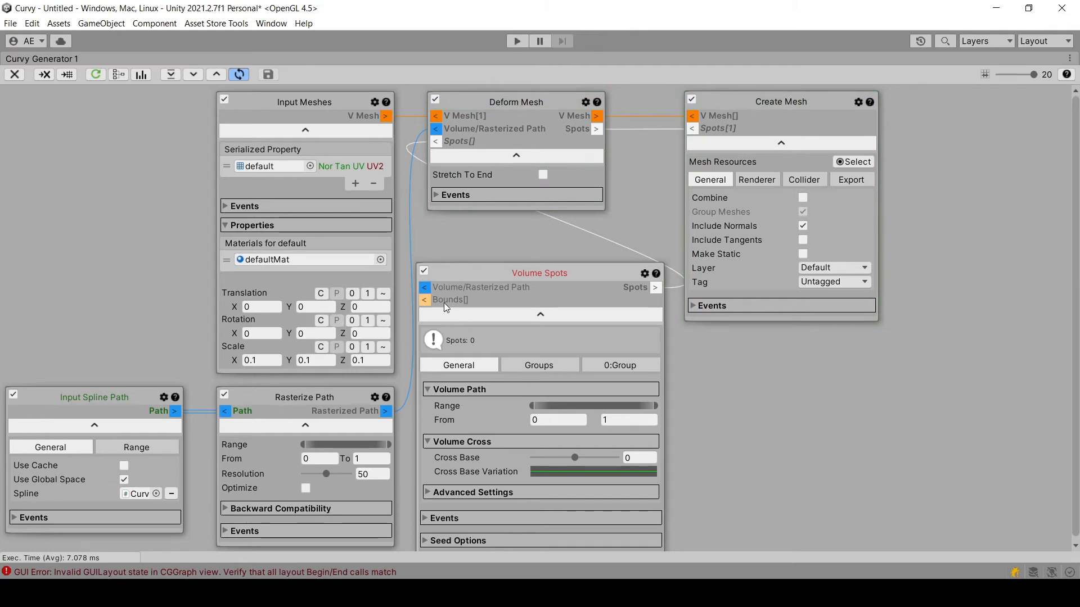
pyautogui.moveTo(387, 420)
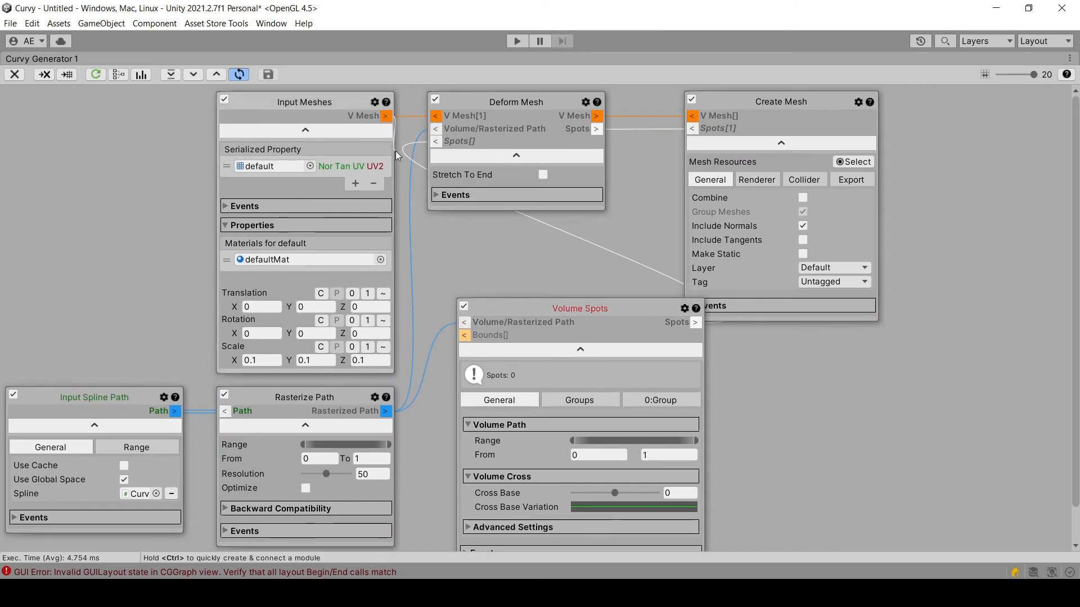
pyautogui.moveTo(447, 359)
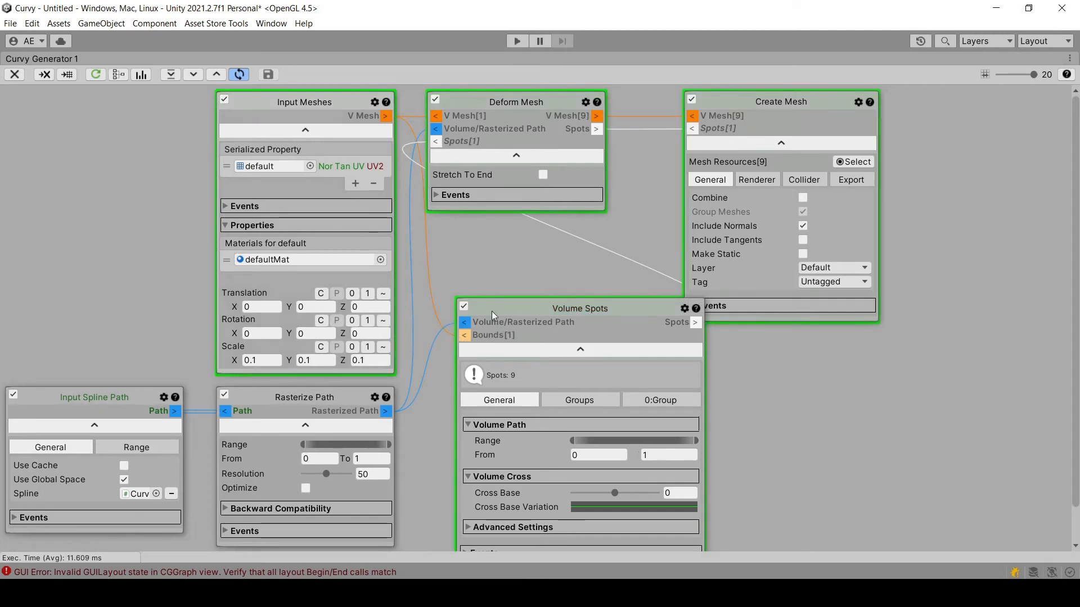
pyautogui.scroll(-3)
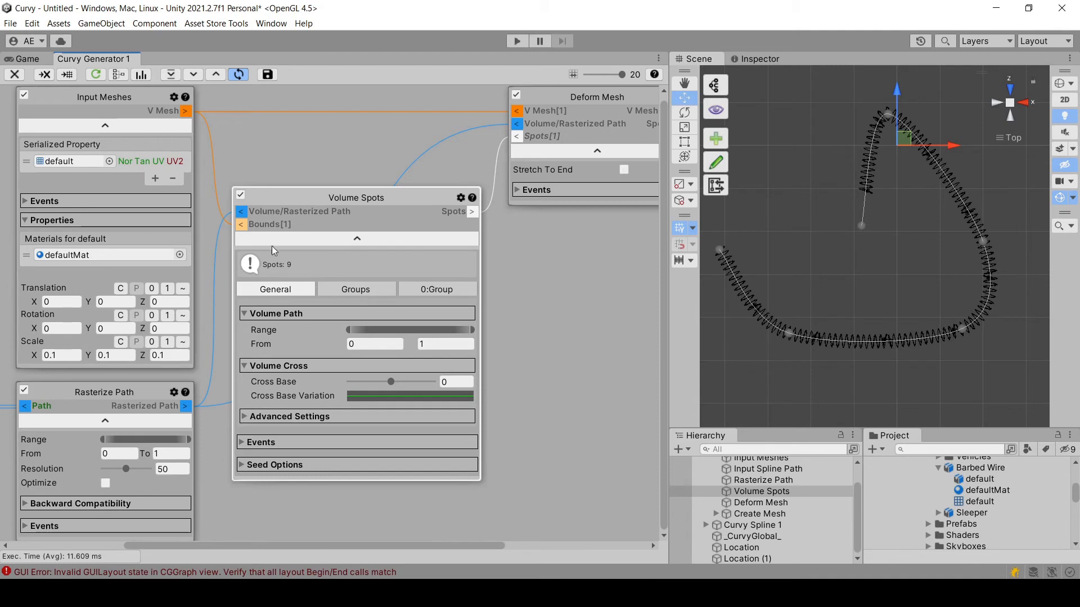
pyautogui.moveTo(745, 294)
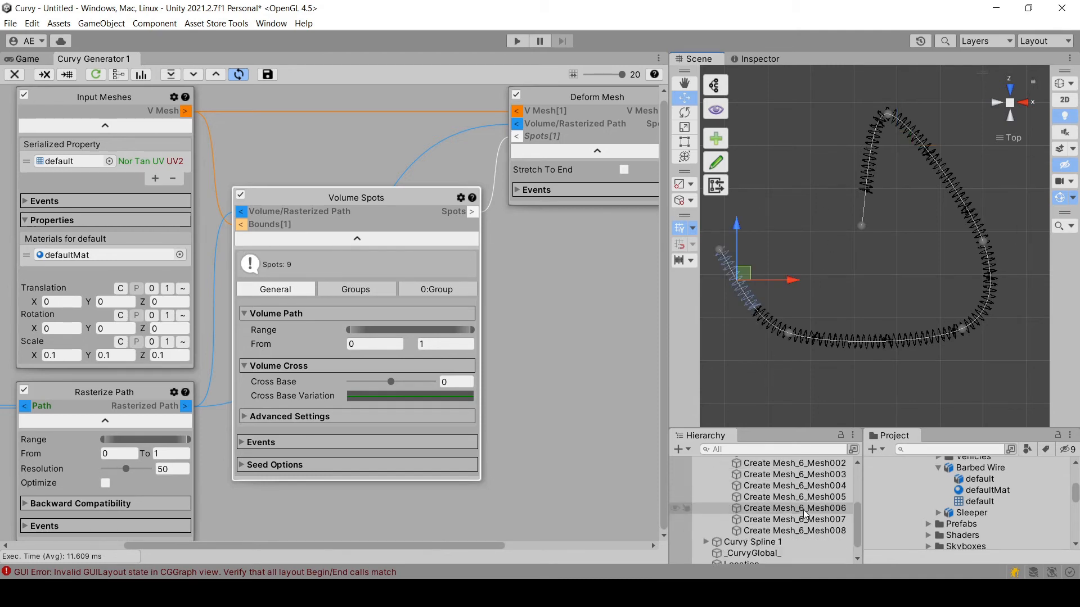
# Step: Select generated Create Mesh barbed wire pieces in the Hierarchy to inspect them
pyautogui.click(793, 506)
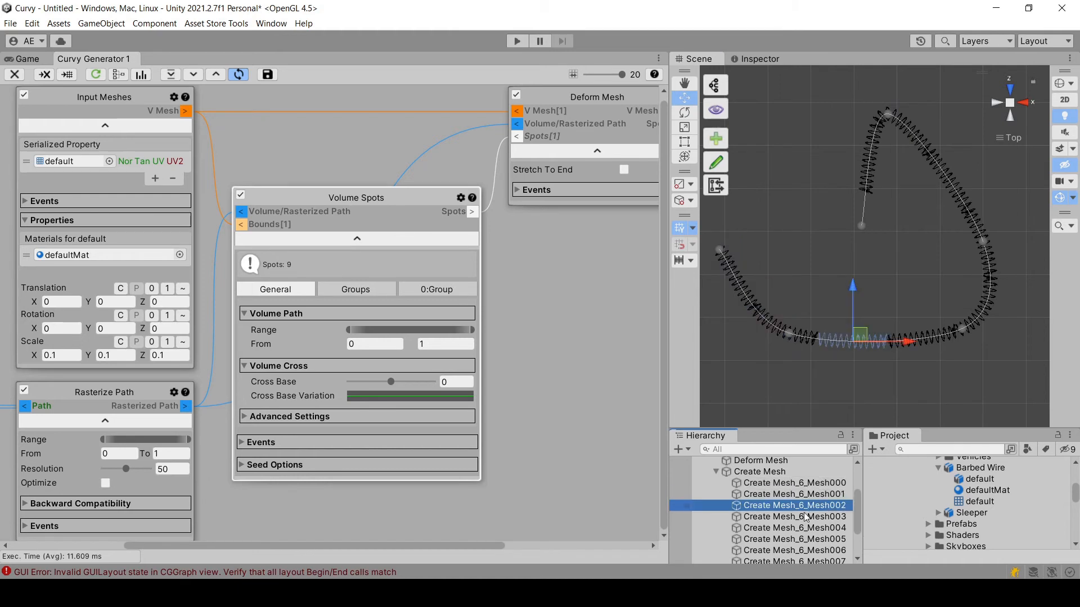
pyautogui.click(794, 540)
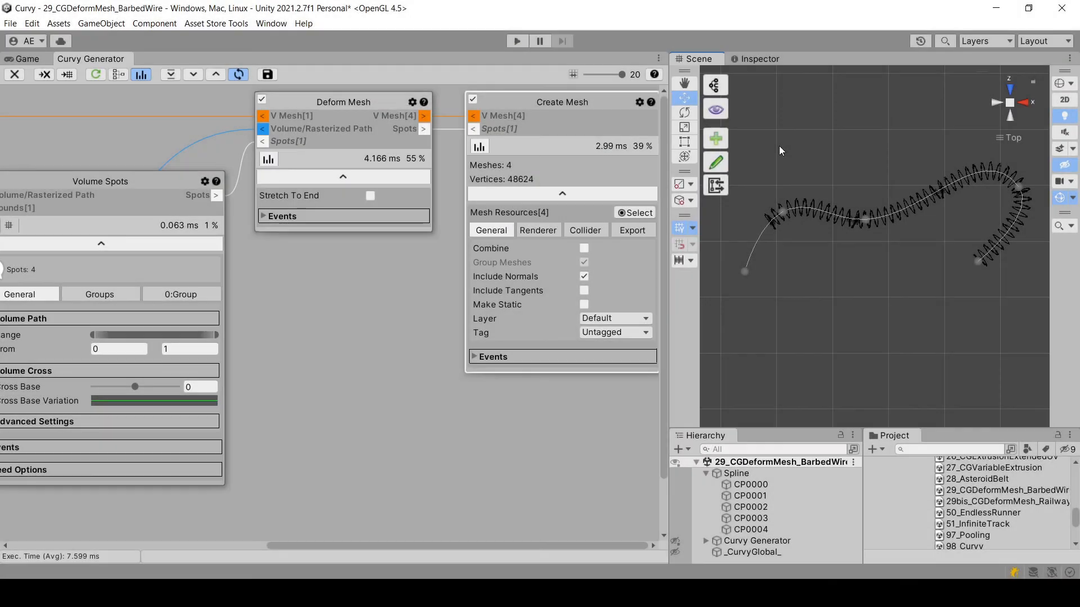
pyautogui.moveTo(749, 272)
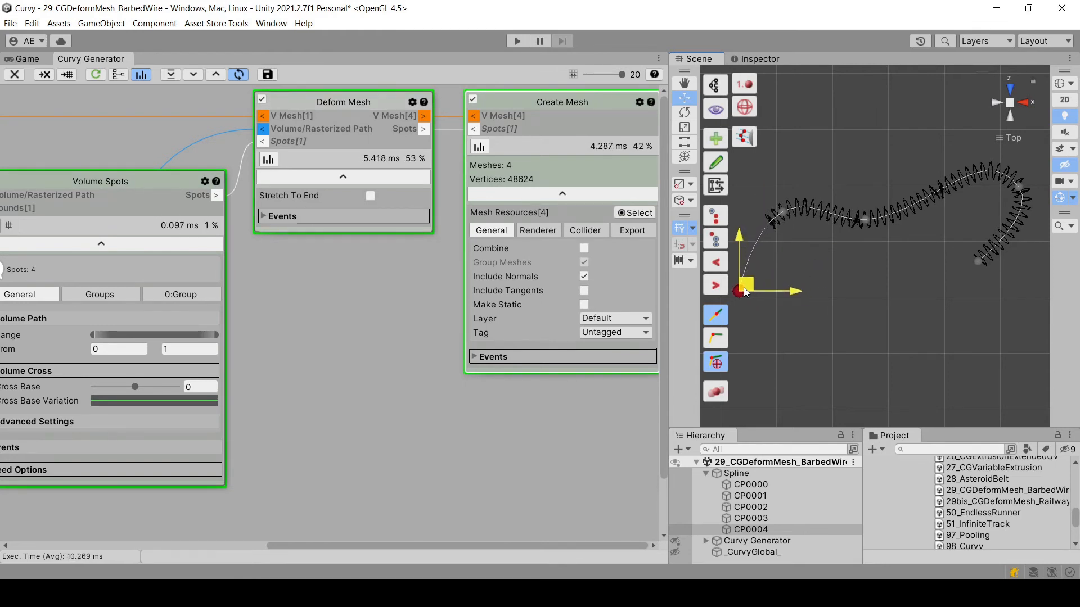
# Step: Drag the spline's last control point outward and toggle Deform Mesh's Stretch To End
pyautogui.moveTo(742, 289); pyautogui.dragTo(742, 344)
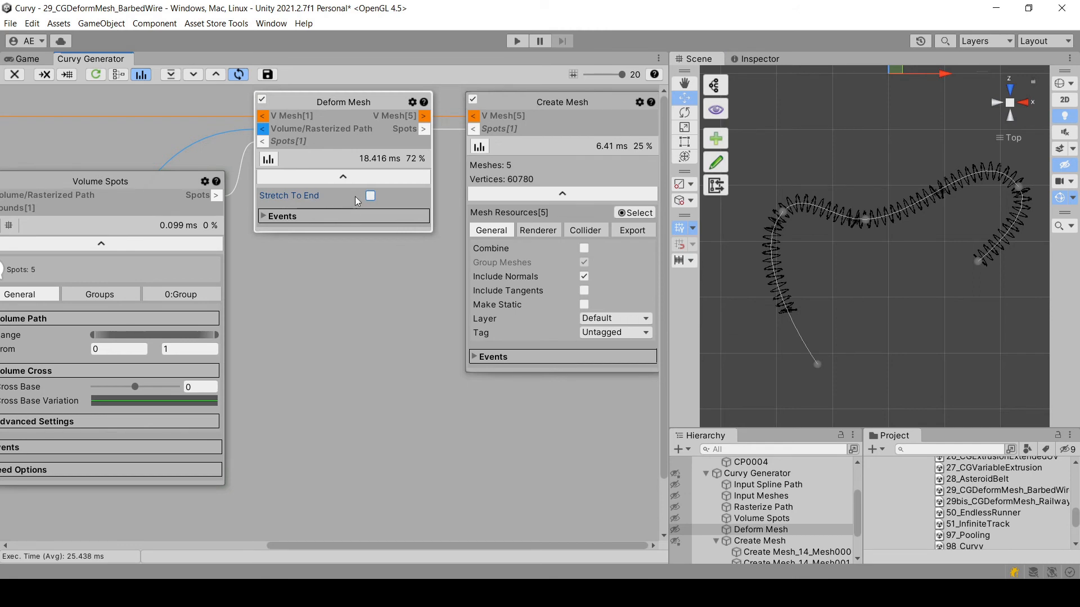
pyautogui.click(370, 196)
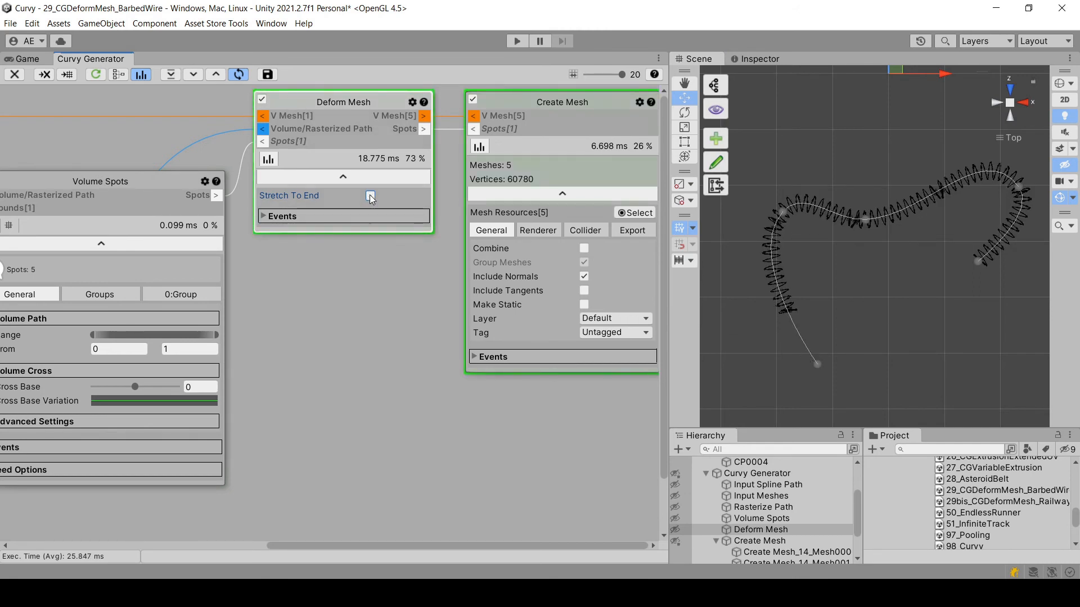
pyautogui.click(371, 196)
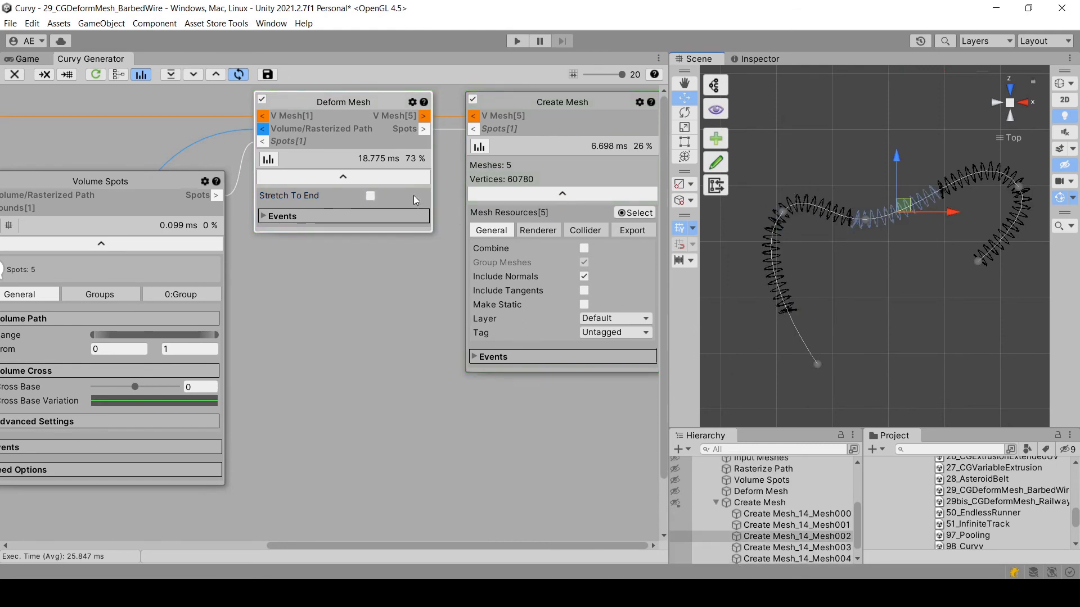
pyautogui.click(371, 197)
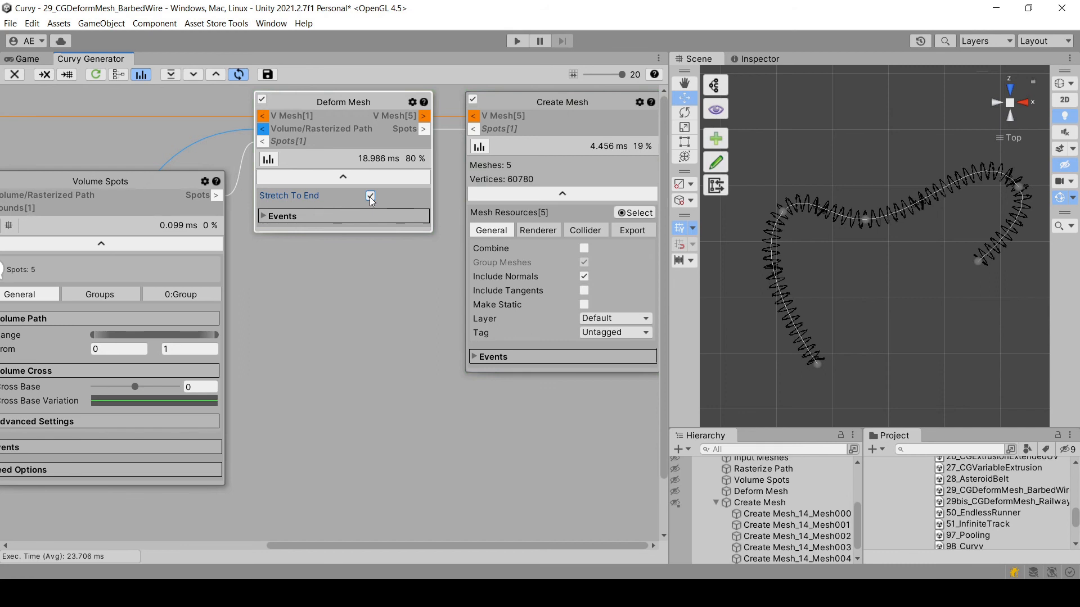
pyautogui.click(371, 196)
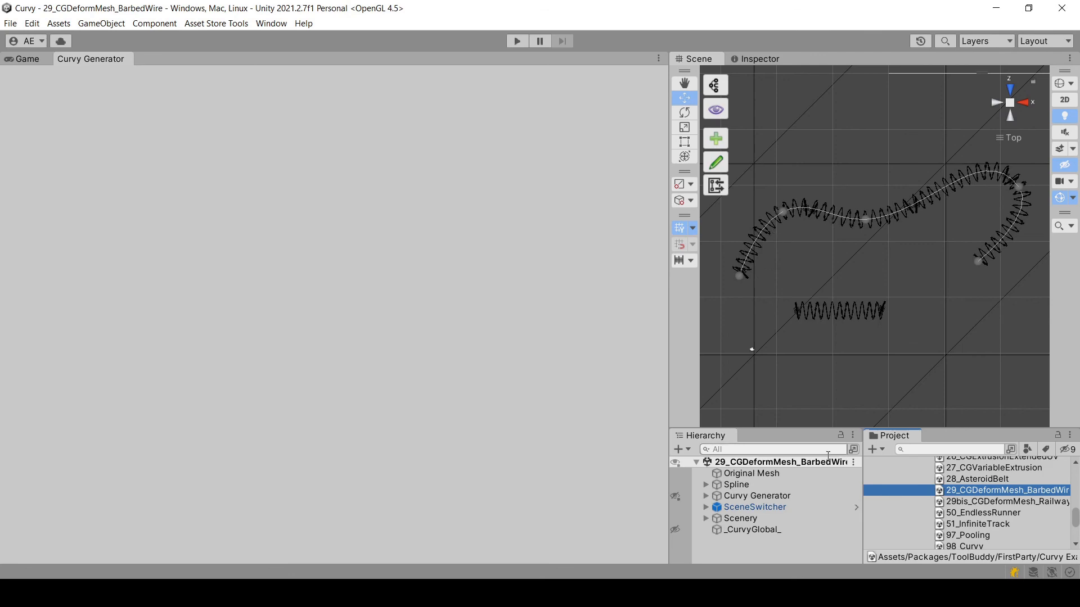
# Step: Open the 29bis_CGDeformMesh_Railway example scene and enter Play mode
pyautogui.click(26, 58)
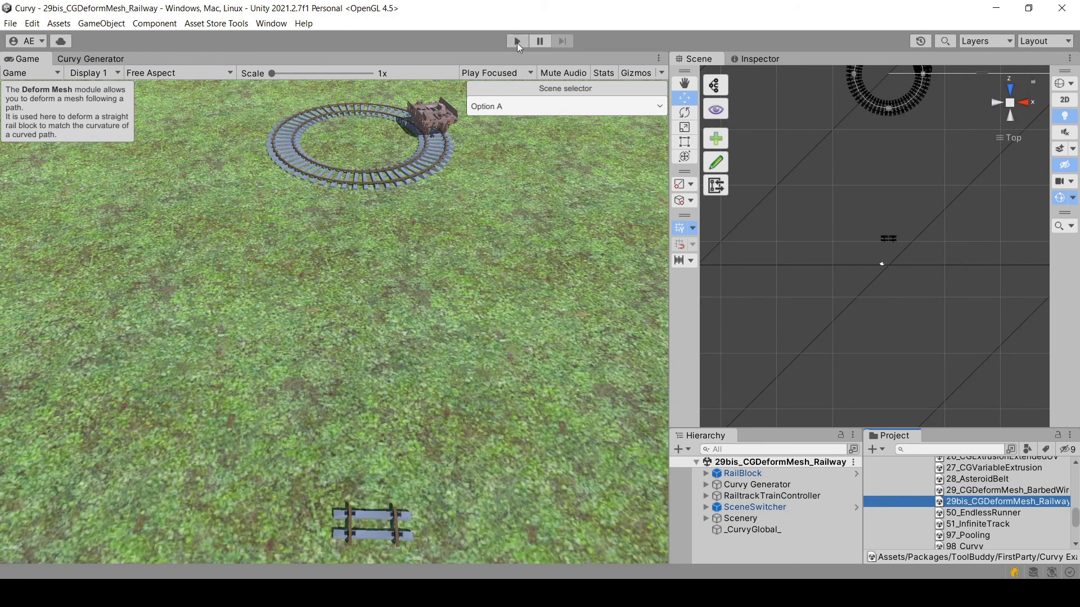
pyautogui.click(743, 472)
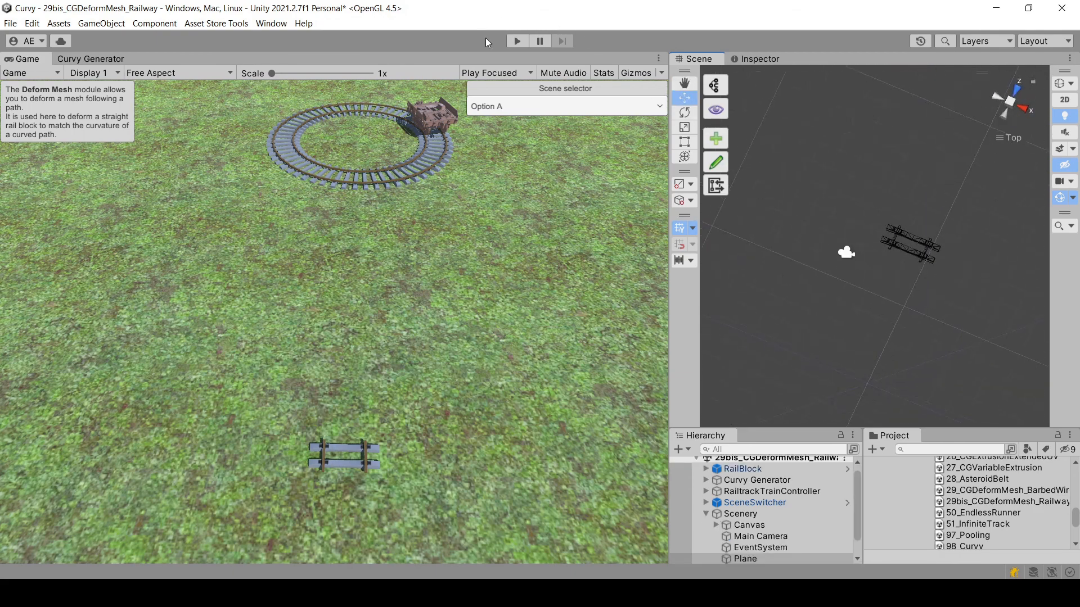
pyautogui.click(516, 41)
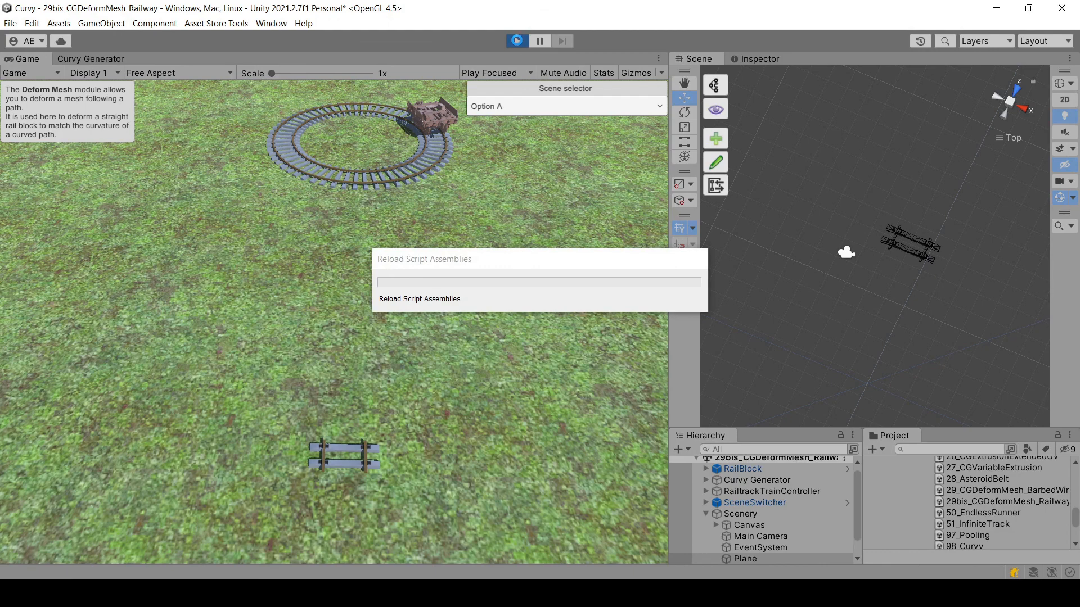